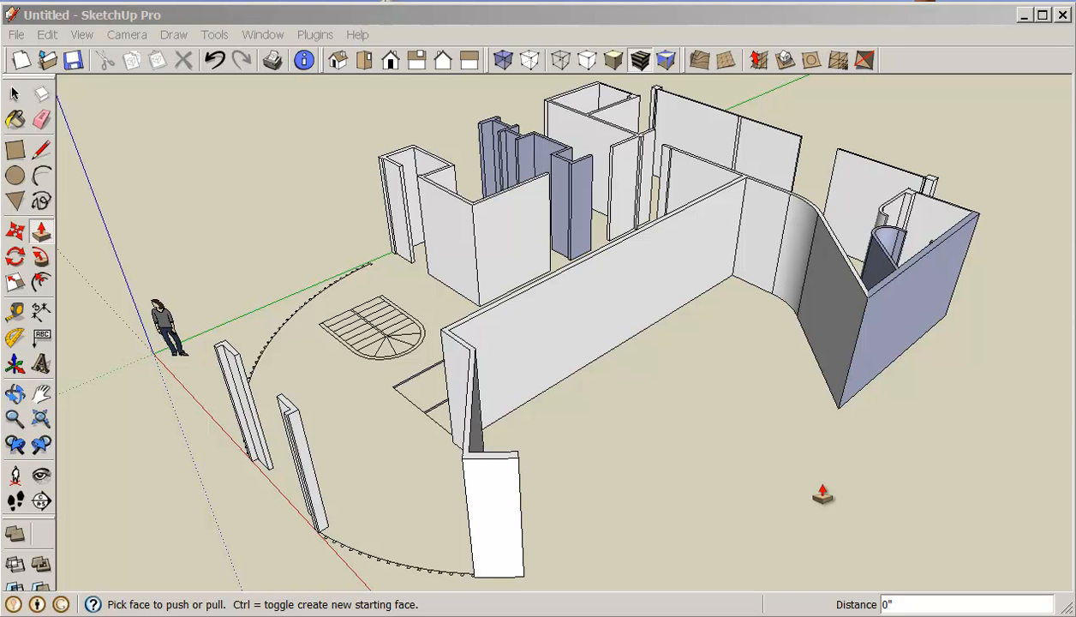
pyautogui.moveTo(819, 490)
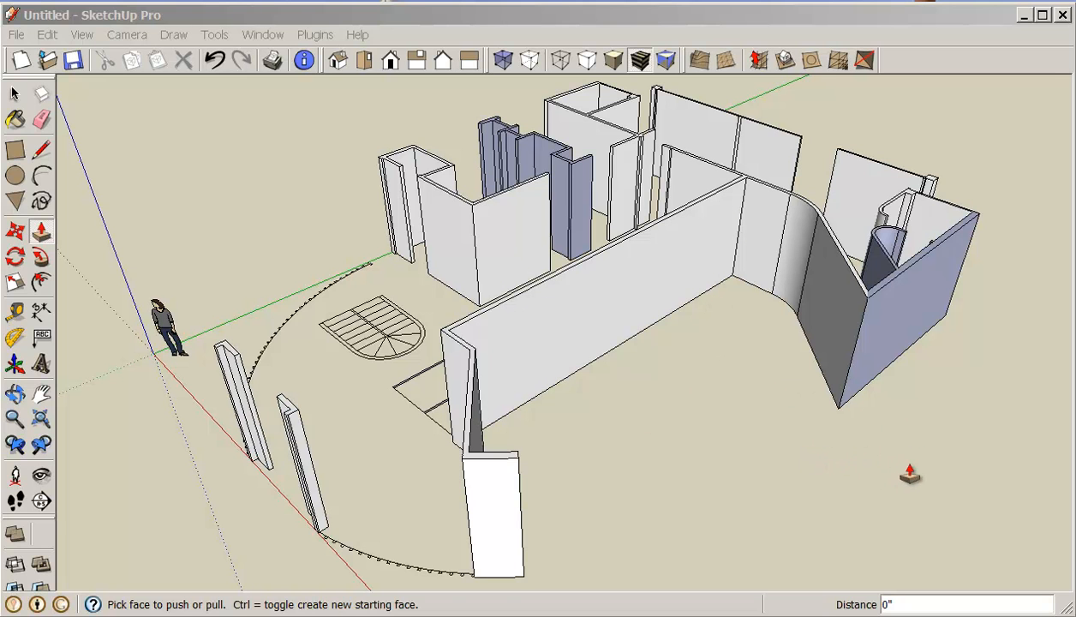
pyautogui.moveTo(735, 432)
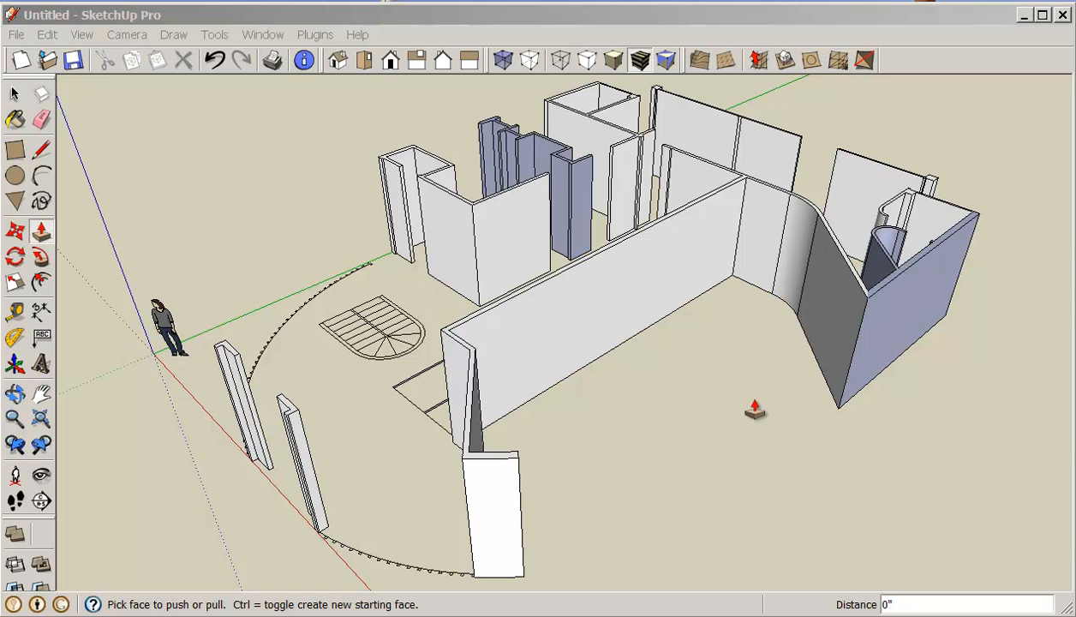
pyautogui.moveTo(935, 449)
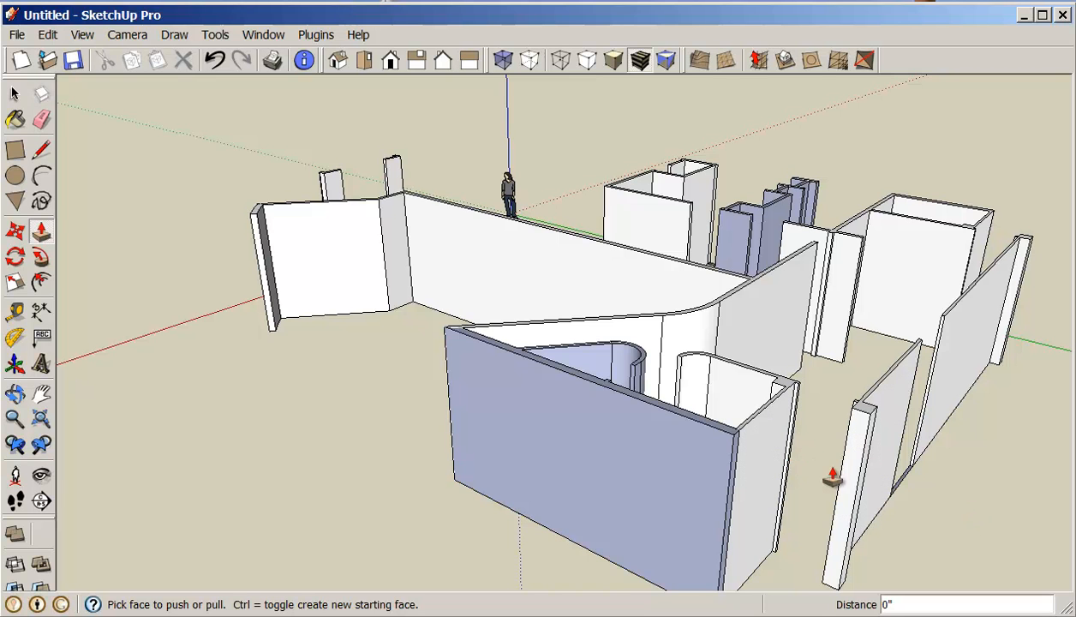
pyautogui.moveTo(120, 288)
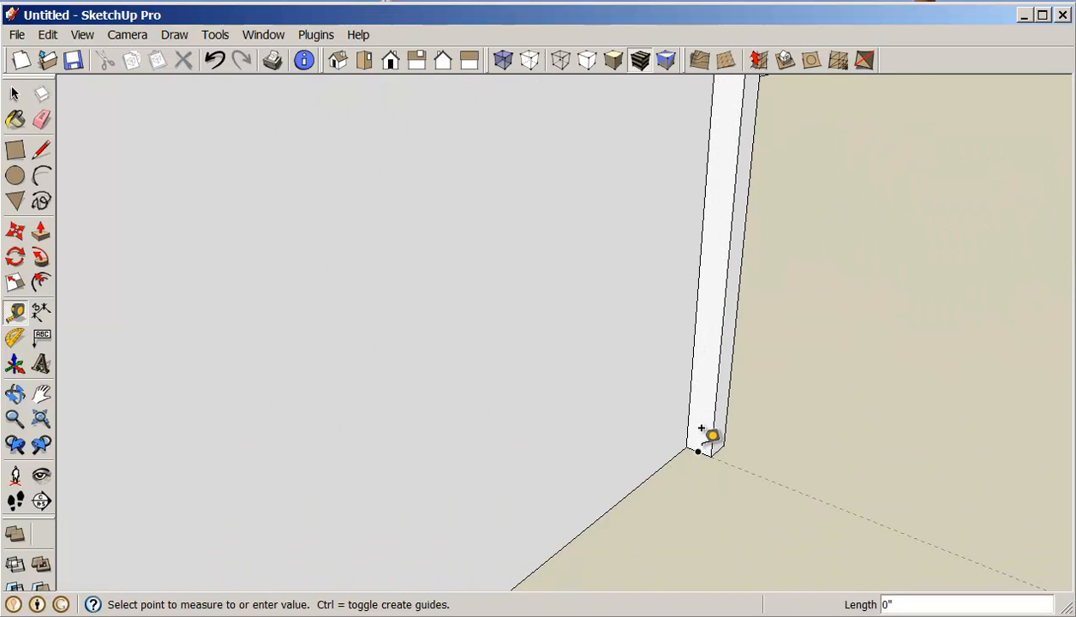
pyautogui.moveTo(710, 375)
pyautogui.write("7'")
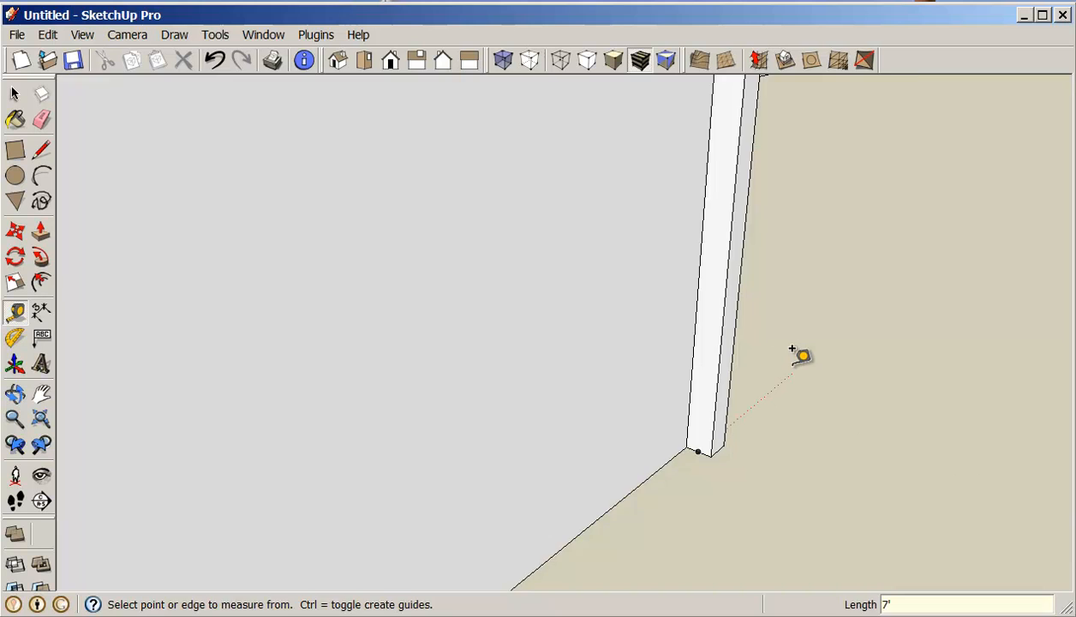
# Step: Place a 7' guide from the wall corner and push/pull a rectangle face across the gap between the inner walls
pyautogui.moveTo(802, 355); pyautogui.dragTo(863, 334)
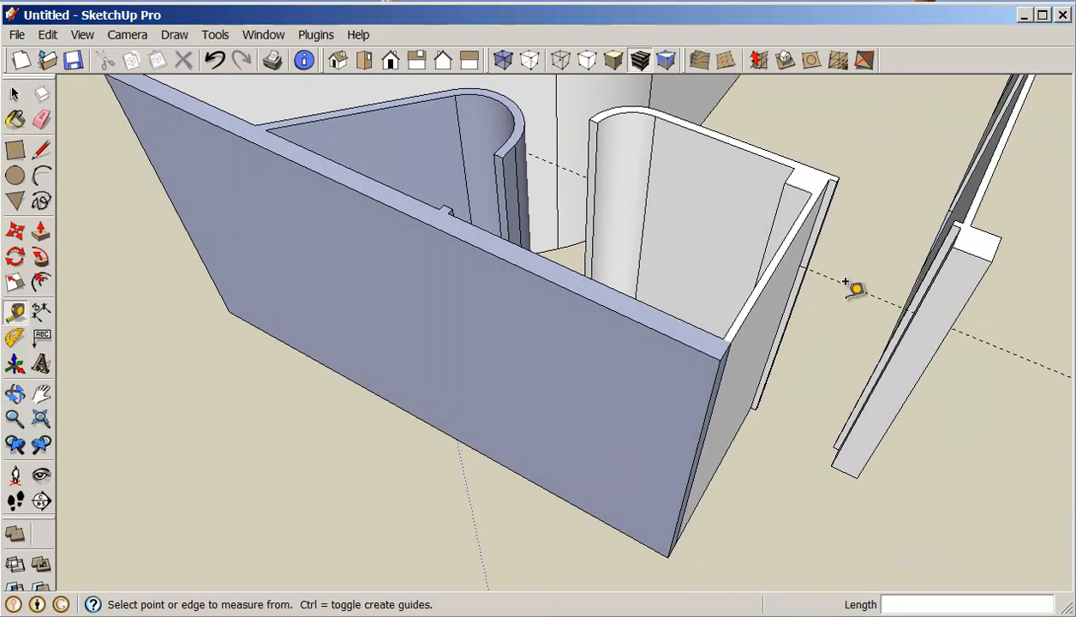
pyautogui.moveTo(77, 125)
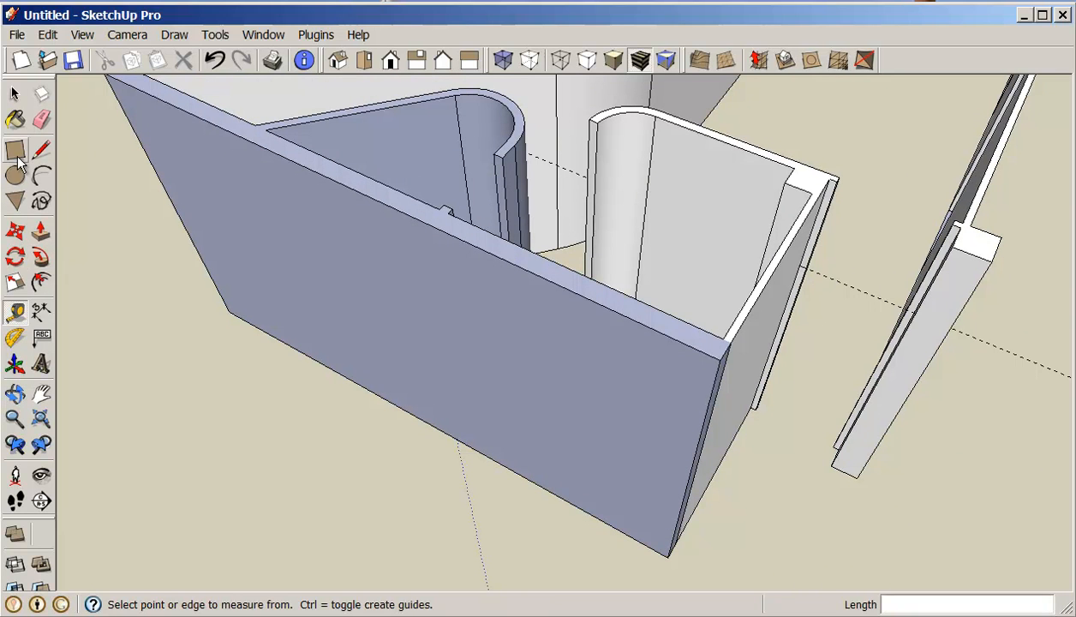
pyautogui.click(15, 147)
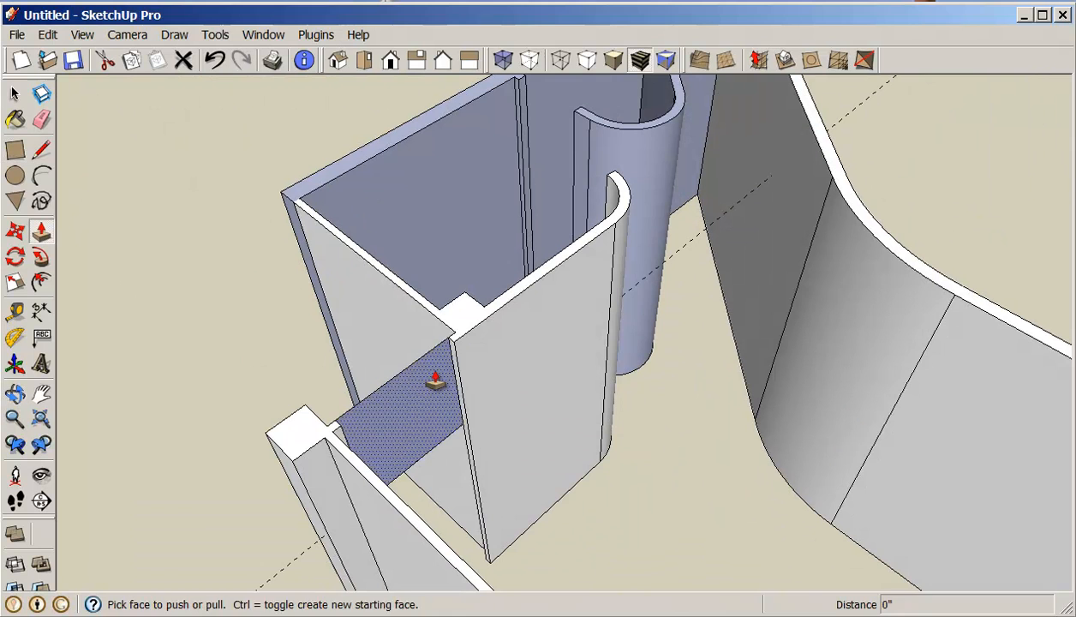
pyautogui.moveTo(432, 380); pyautogui.dragTo(437, 334)
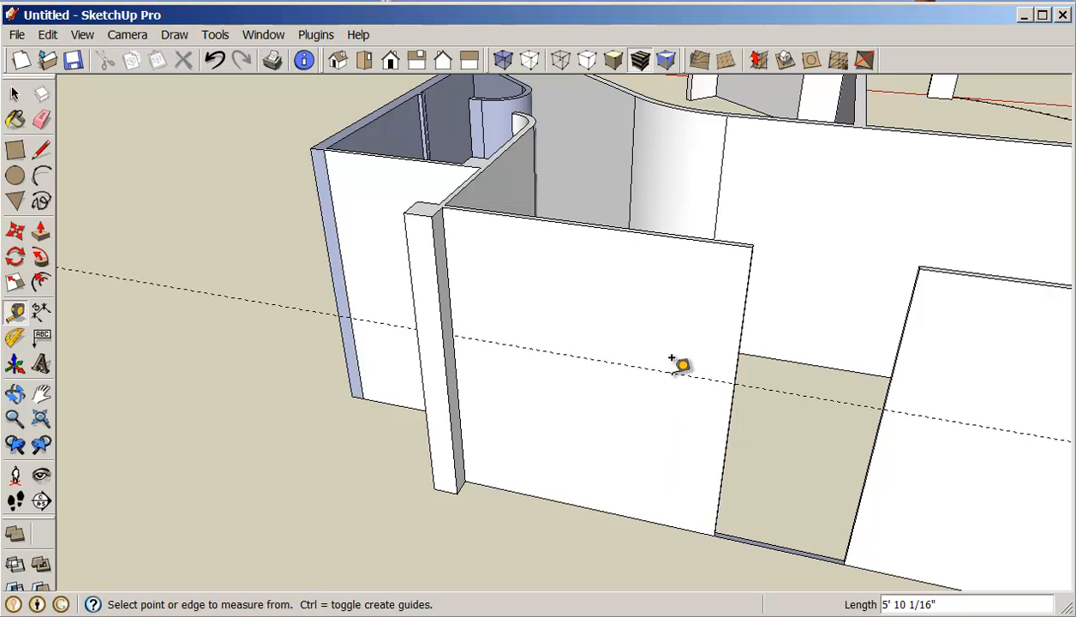
# Step: Enter 7' for the Tape Measure guide height across the front wall
pyautogui.write("7'")
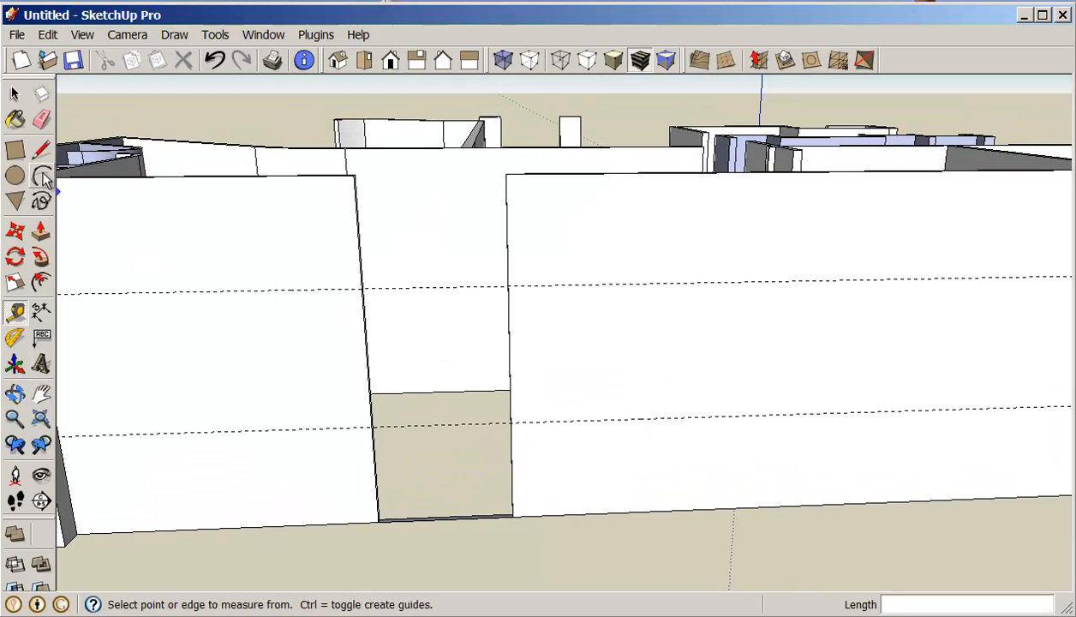
# Step: Pick the tool to add horizontal guides at the front-wall opening heights
pyautogui.click(15, 149)
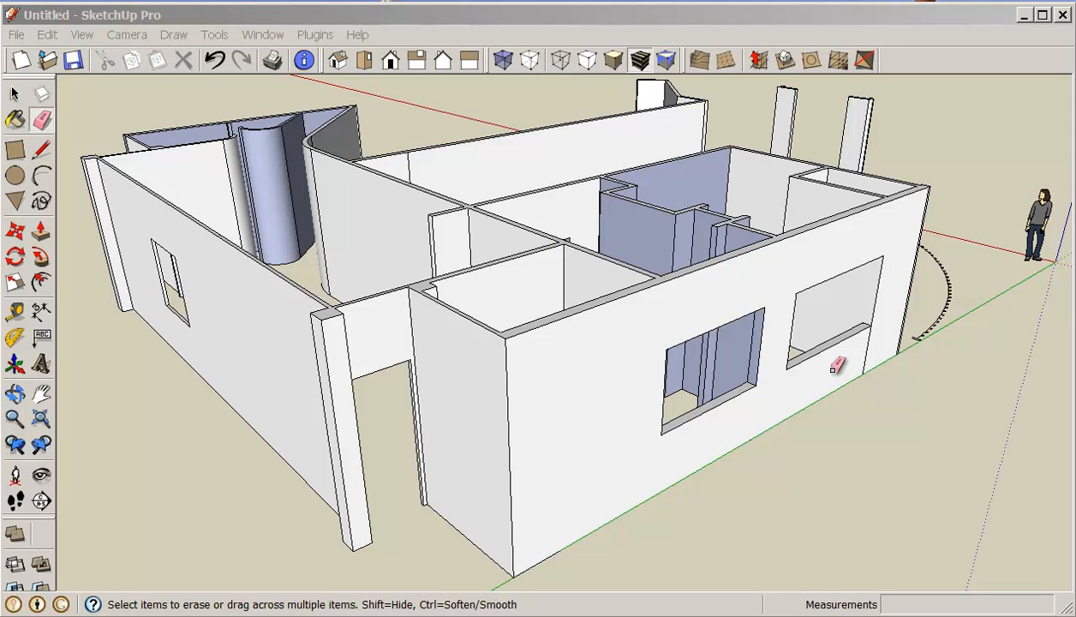
pyautogui.moveTo(466, 358)
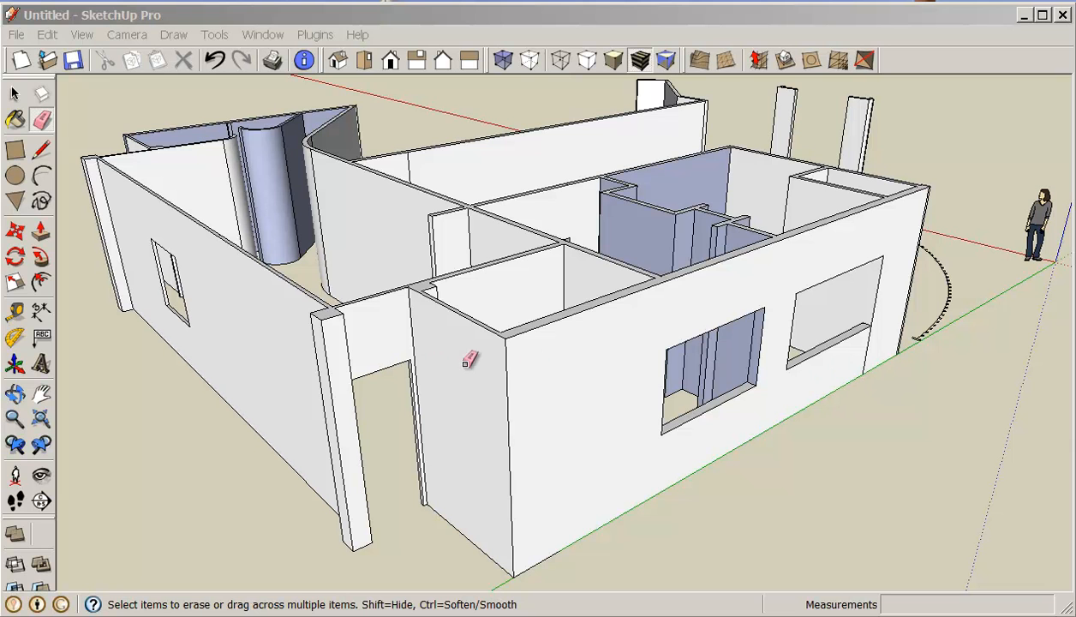
pyautogui.moveTo(874, 291)
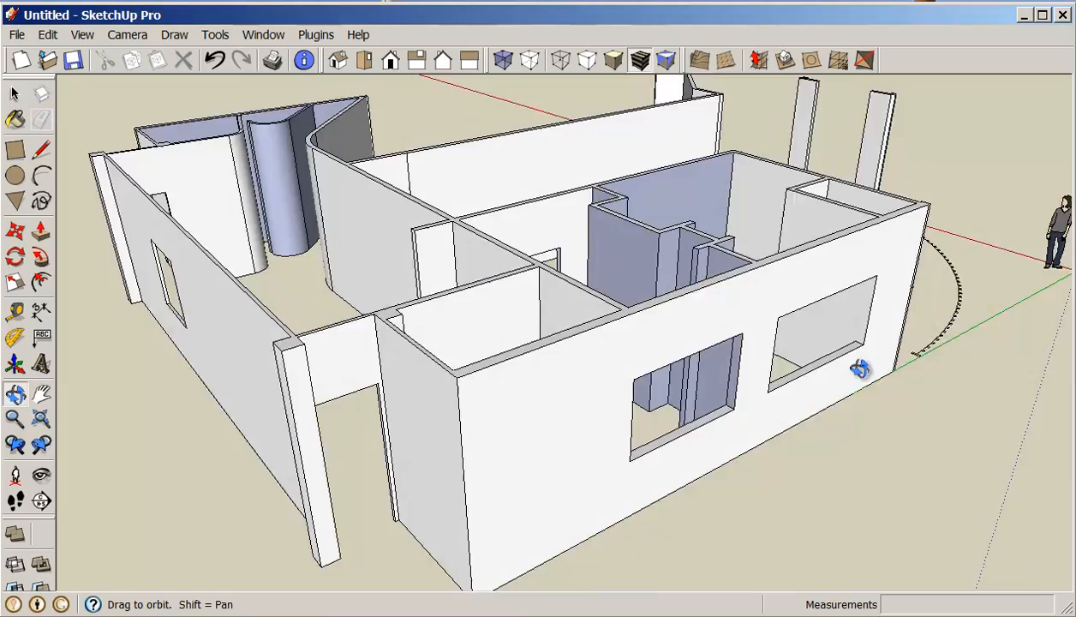
# Step: Orbit toward the corridor and stair outline, then erase stray edges on the corridor floor
pyautogui.moveTo(860, 368); pyautogui.dragTo(374, 392)
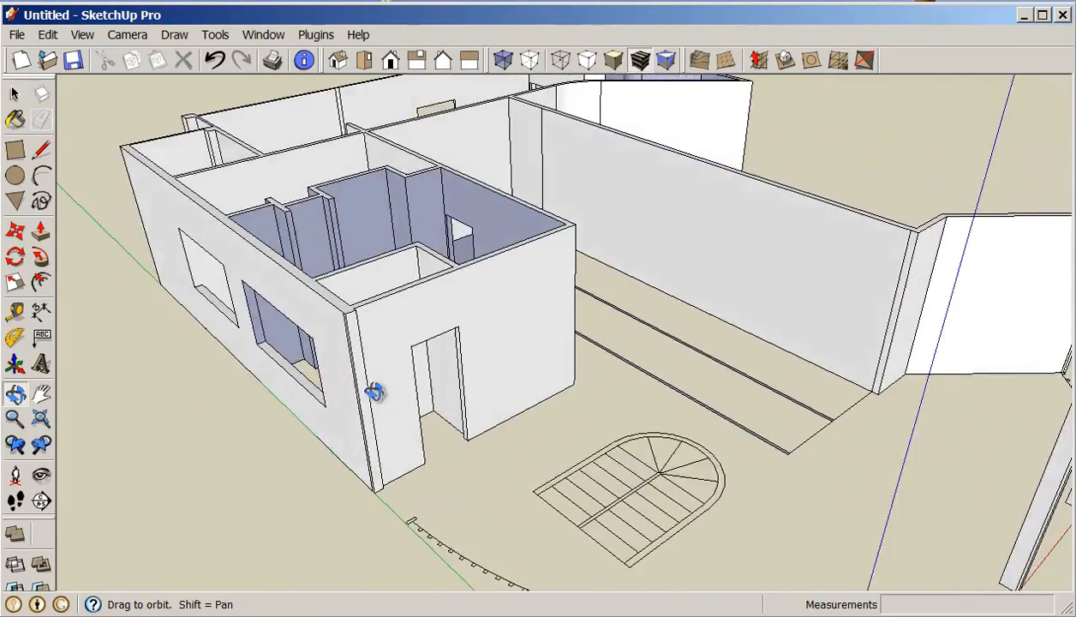
pyautogui.moveTo(373, 393); pyautogui.dragTo(454, 340)
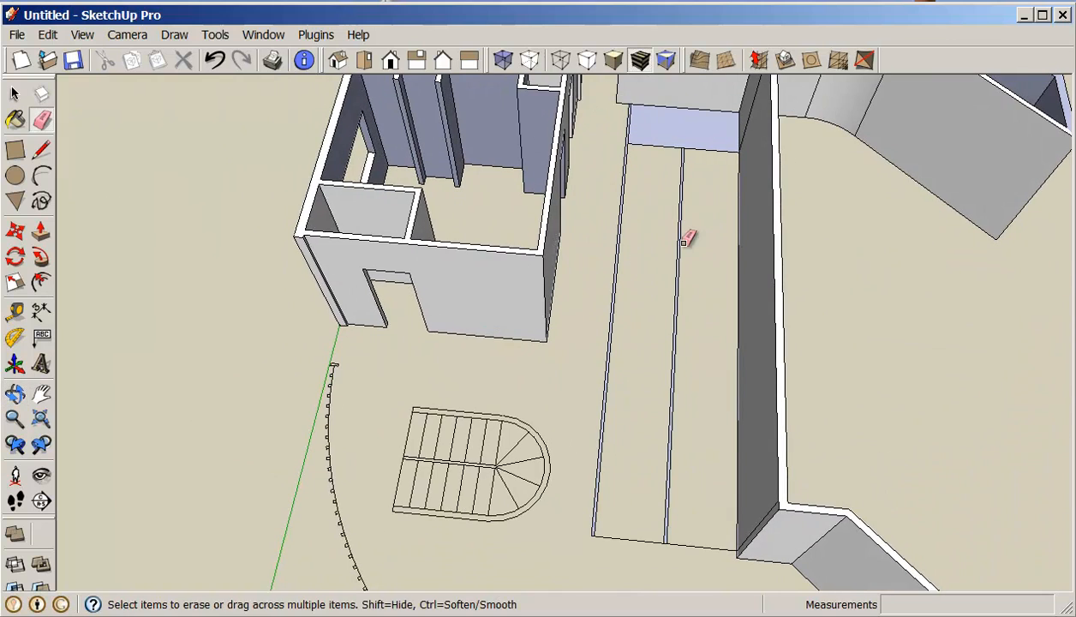
pyautogui.moveTo(706, 190)
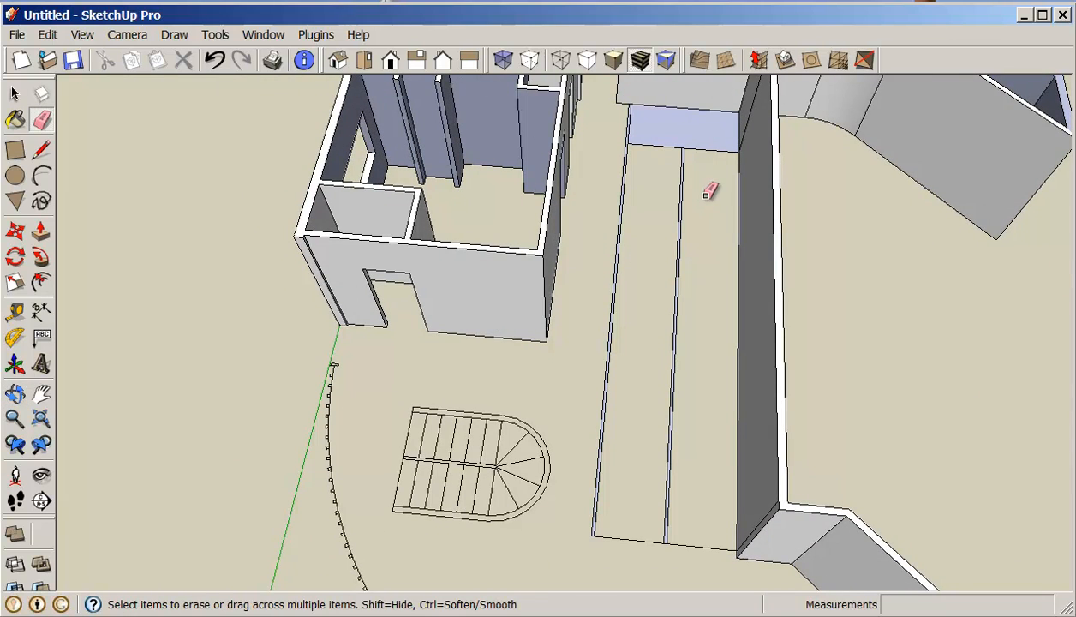
pyautogui.moveTo(711, 189); pyautogui.dragTo(660, 305)
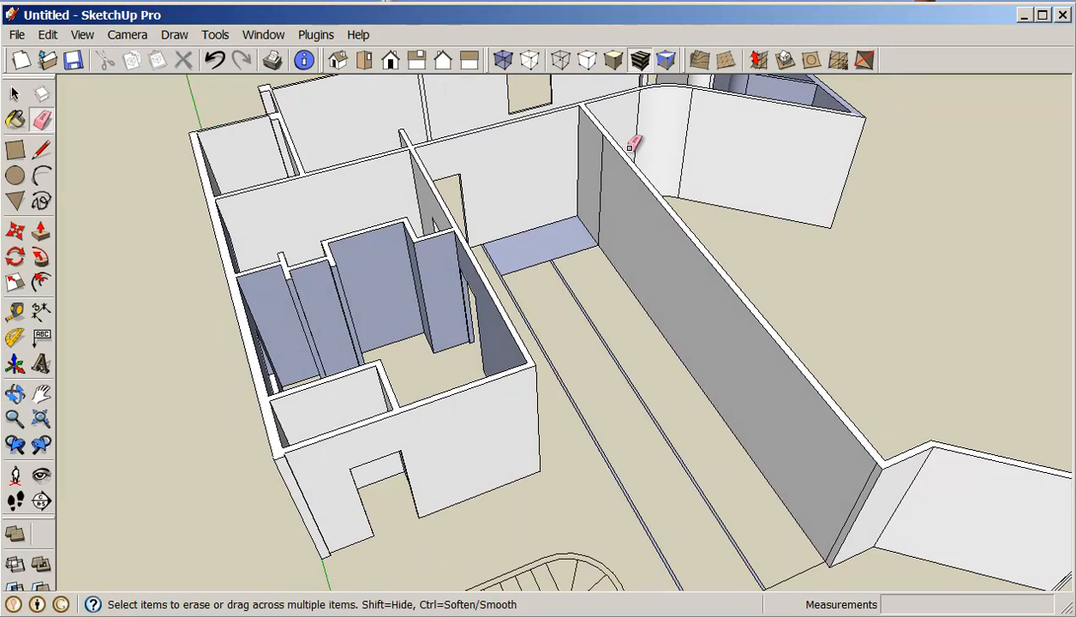
pyautogui.moveTo(98, 186)
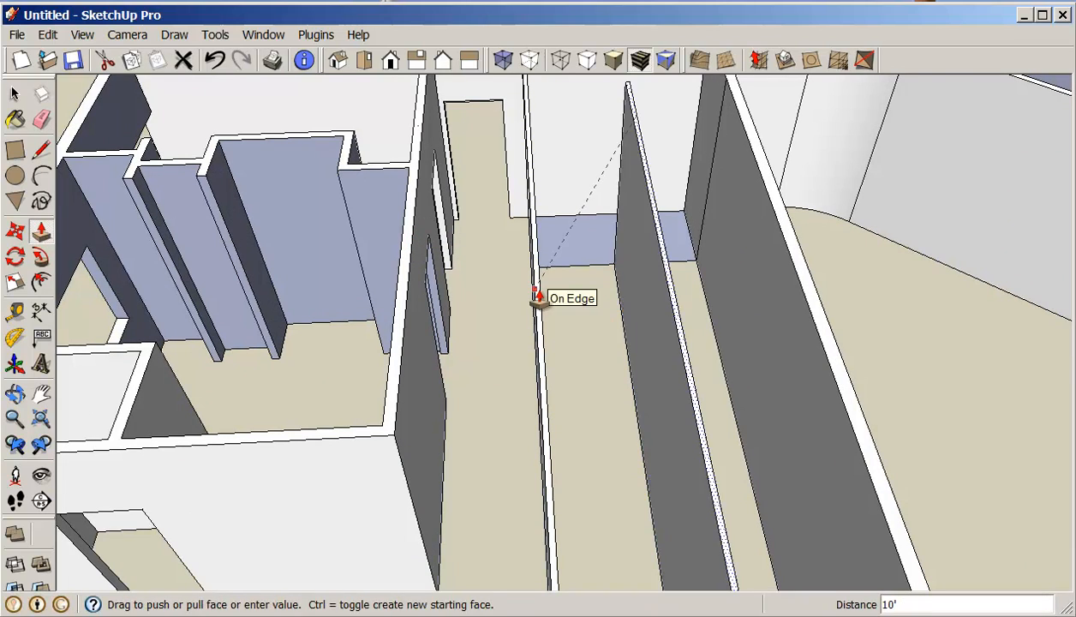
# Step: Push/pull the thin corridor strips up into 10' walls and check them from a new angle
pyautogui.moveTo(540, 295); pyautogui.dragTo(591, 374)
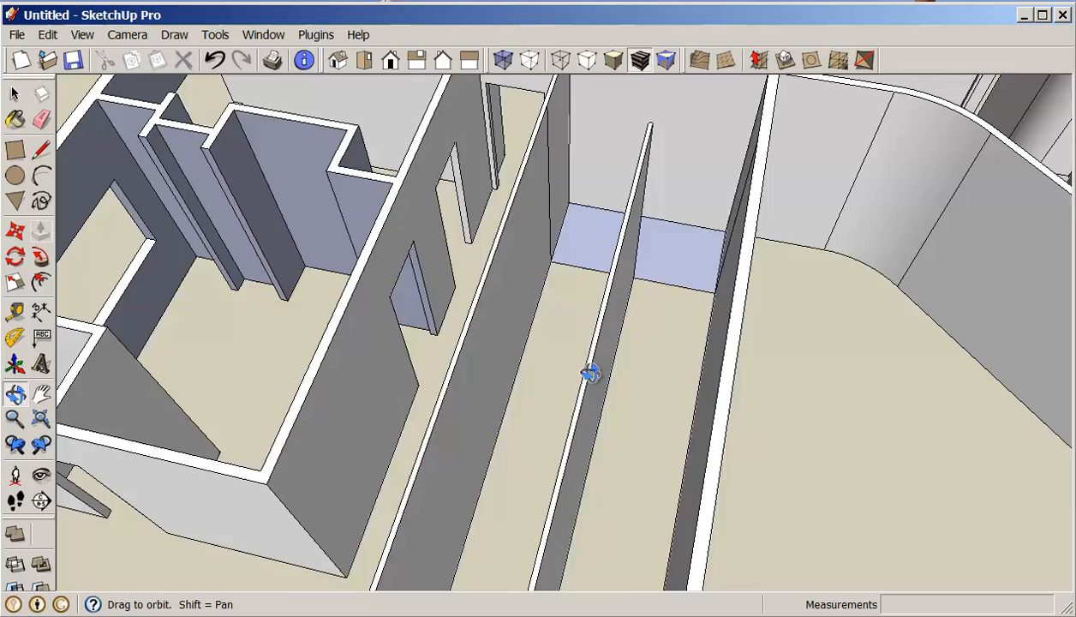
pyautogui.moveTo(589, 374); pyautogui.dragTo(716, 290)
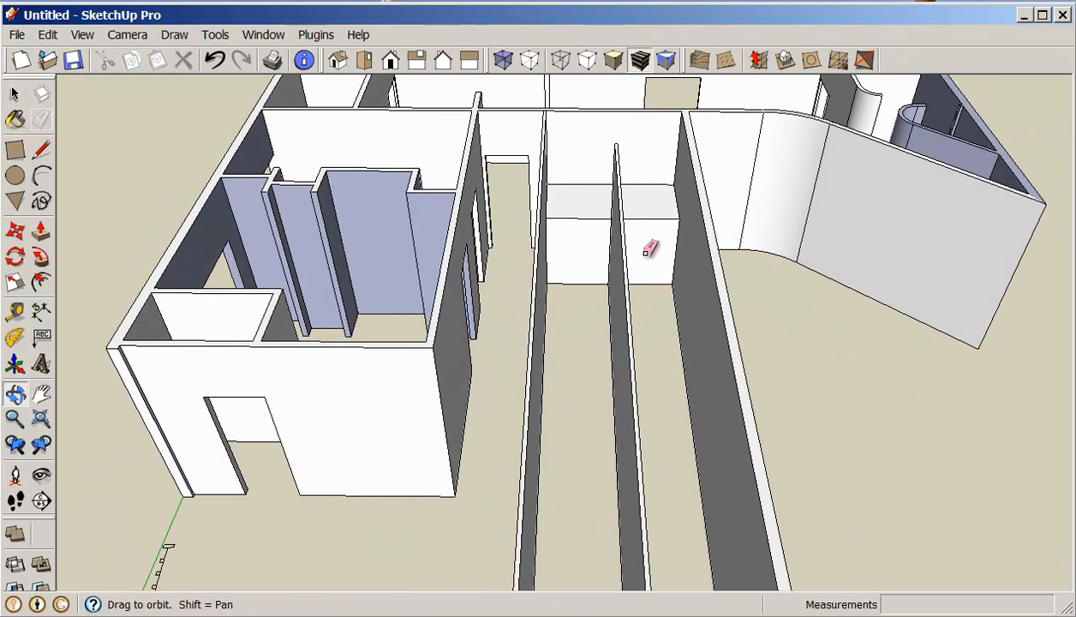
# Step: Erase the leftover corridor line and orbit to view the sloped ramp between the walls
pyautogui.click(41, 120)
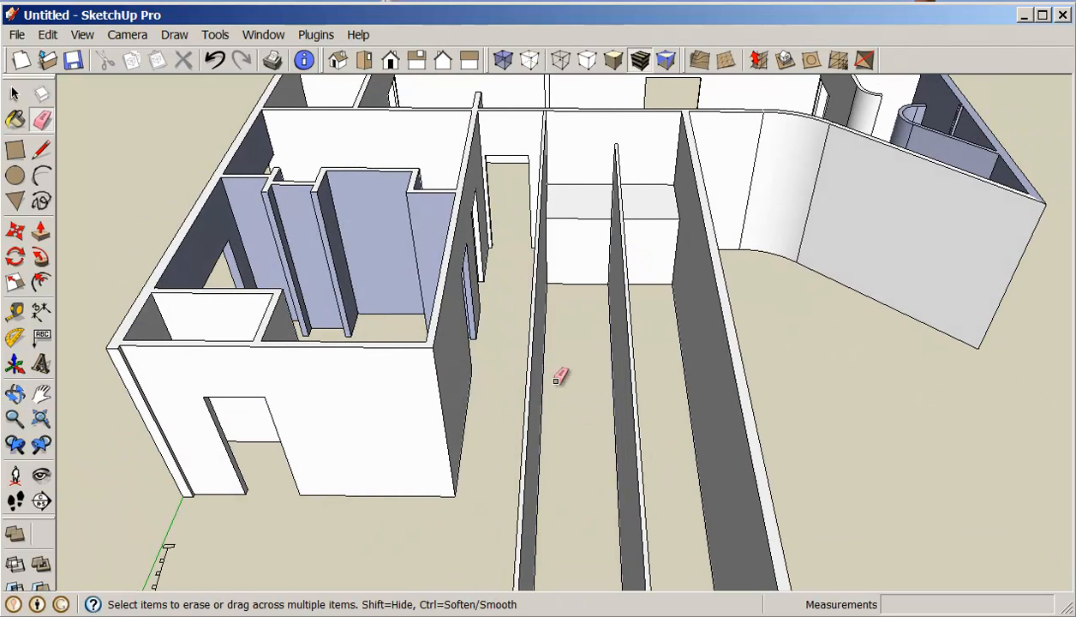
pyautogui.moveTo(686, 545)
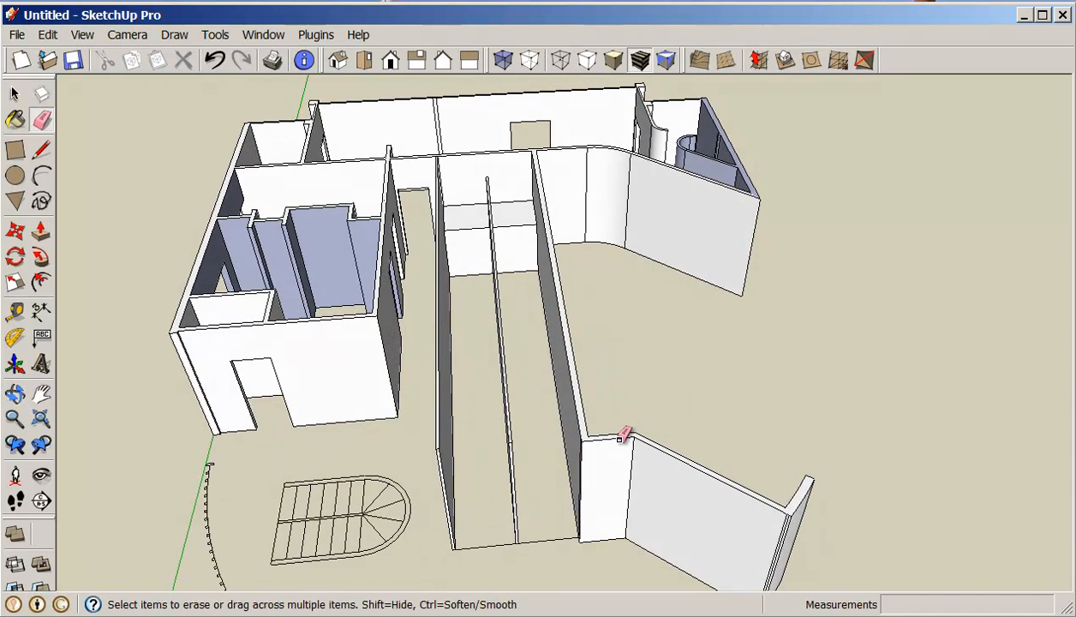
pyautogui.moveTo(552, 373)
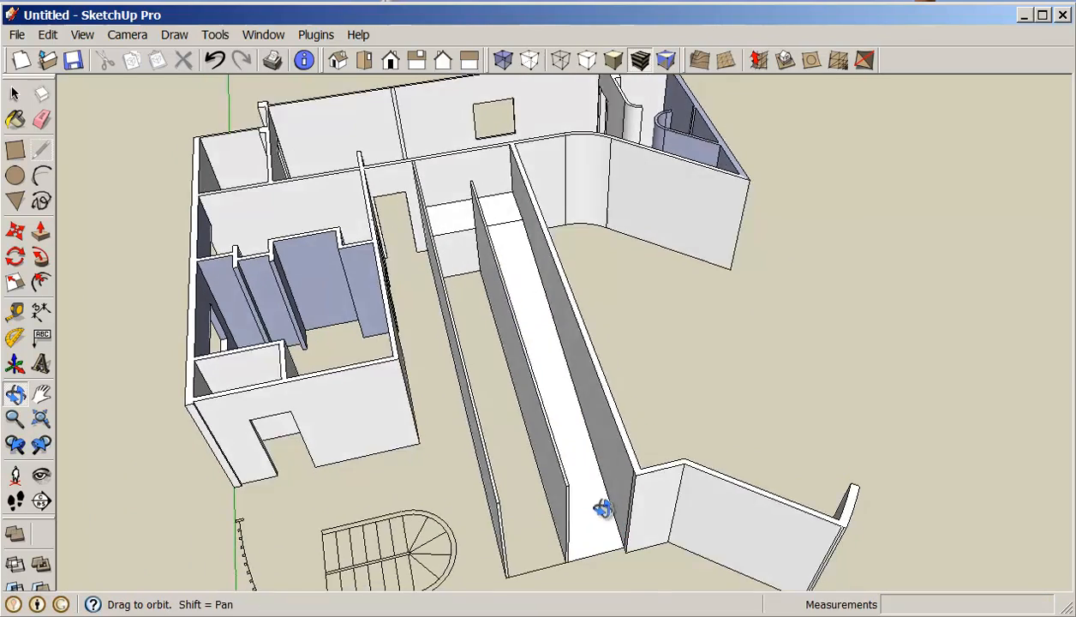
pyautogui.moveTo(604, 507); pyautogui.dragTo(456, 349)
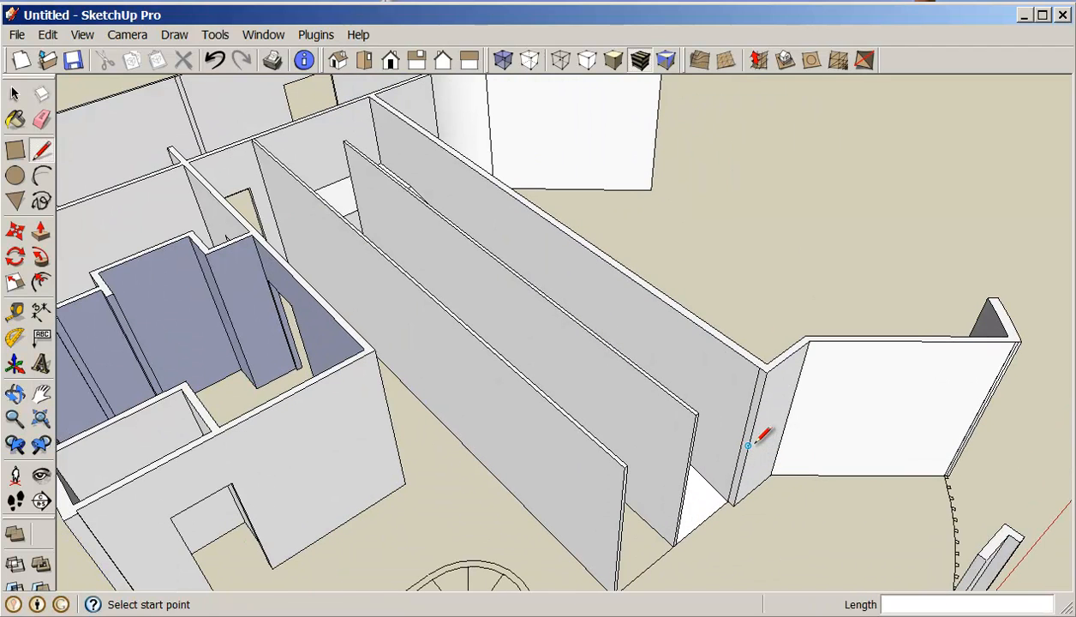
# Step: Draw an edge at the end of the long interior wall and orbit along the corridor
pyautogui.click(41, 118)
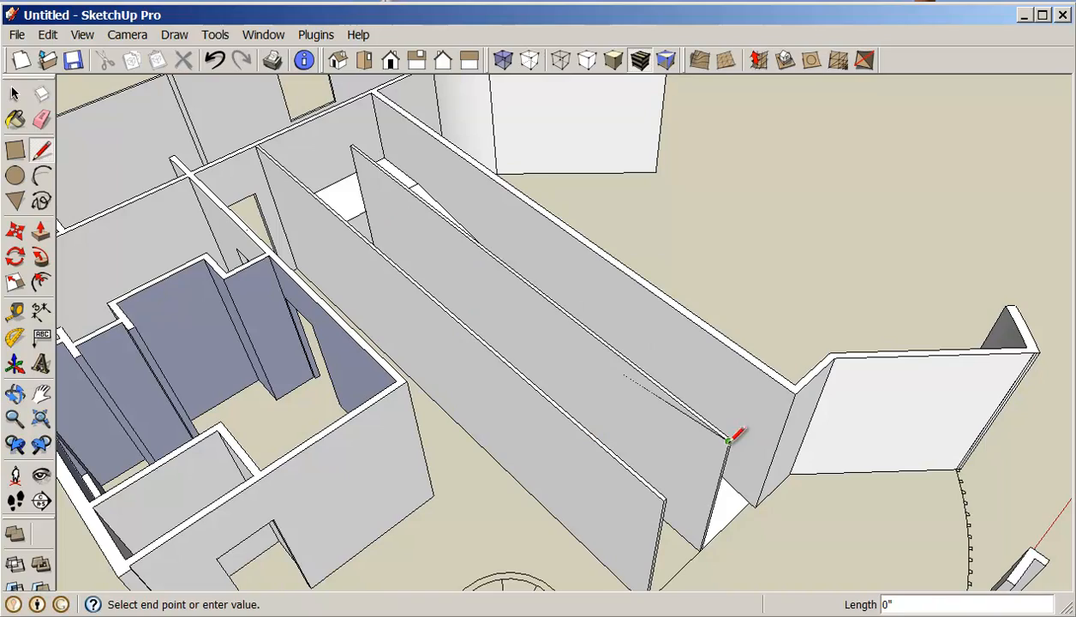
pyautogui.moveTo(734, 437); pyautogui.dragTo(535, 480)
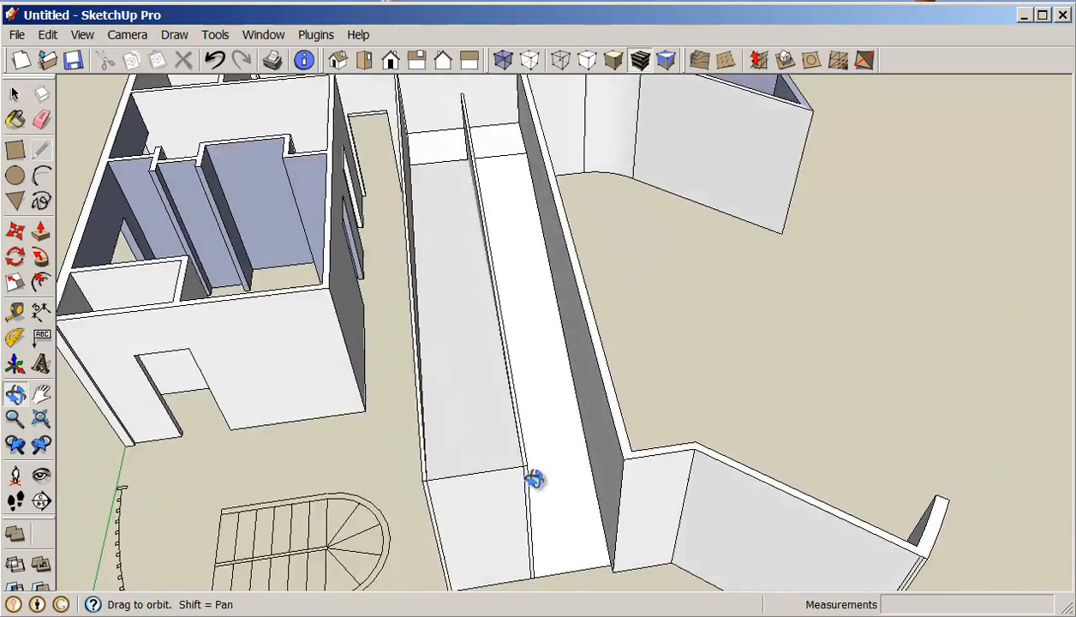
pyautogui.moveTo(534, 479); pyautogui.dragTo(557, 416)
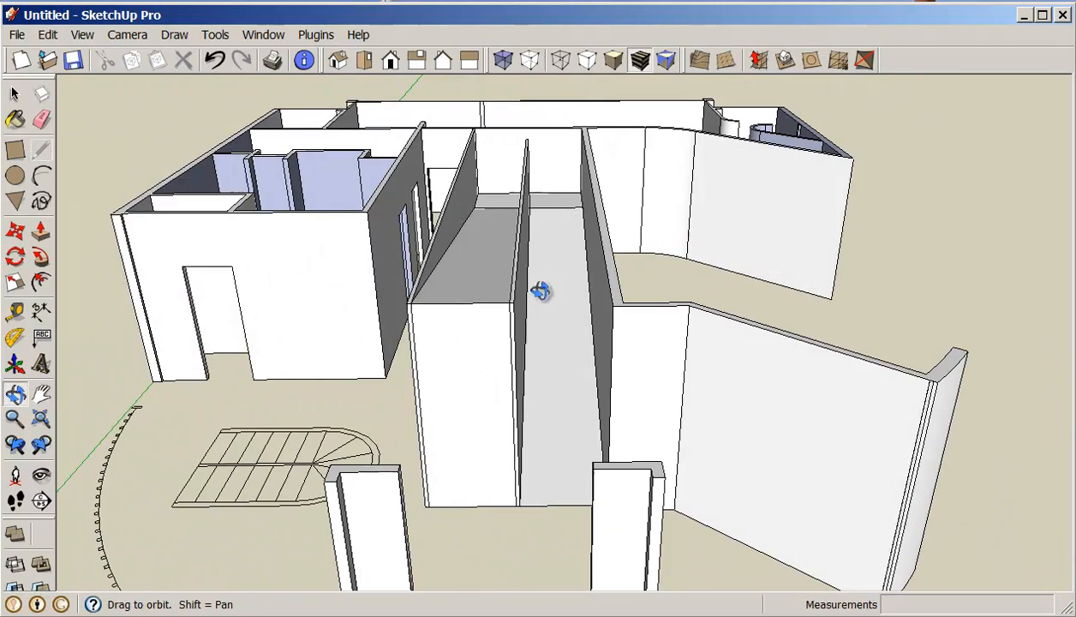
pyautogui.click(41, 151)
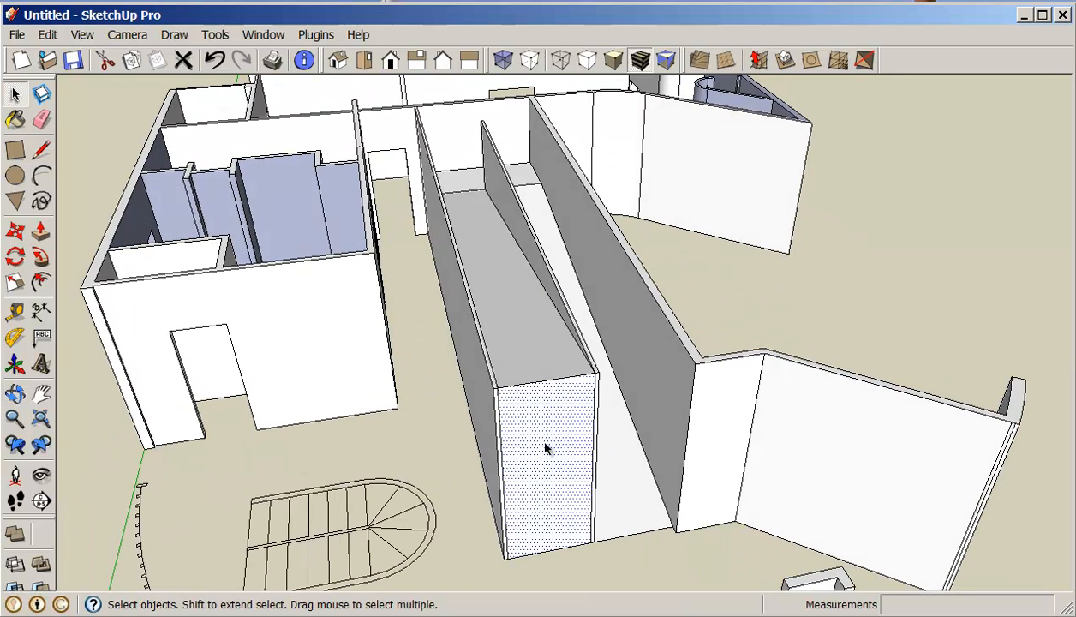
pyautogui.moveTo(677, 413)
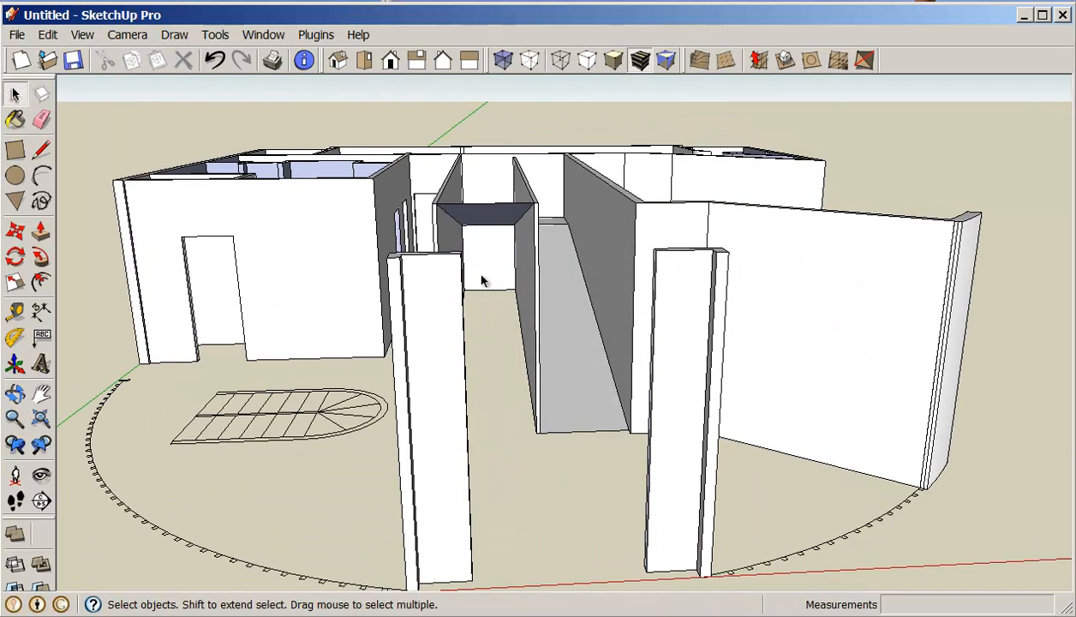
pyautogui.moveTo(511, 305)
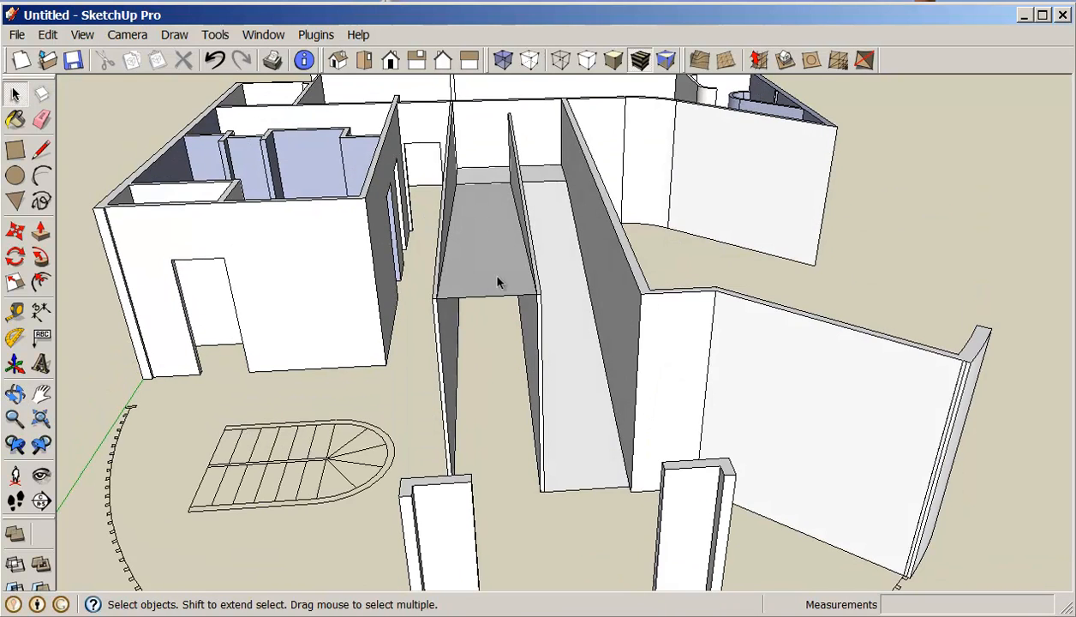
pyautogui.moveTo(500, 283); pyautogui.dragTo(488, 403)
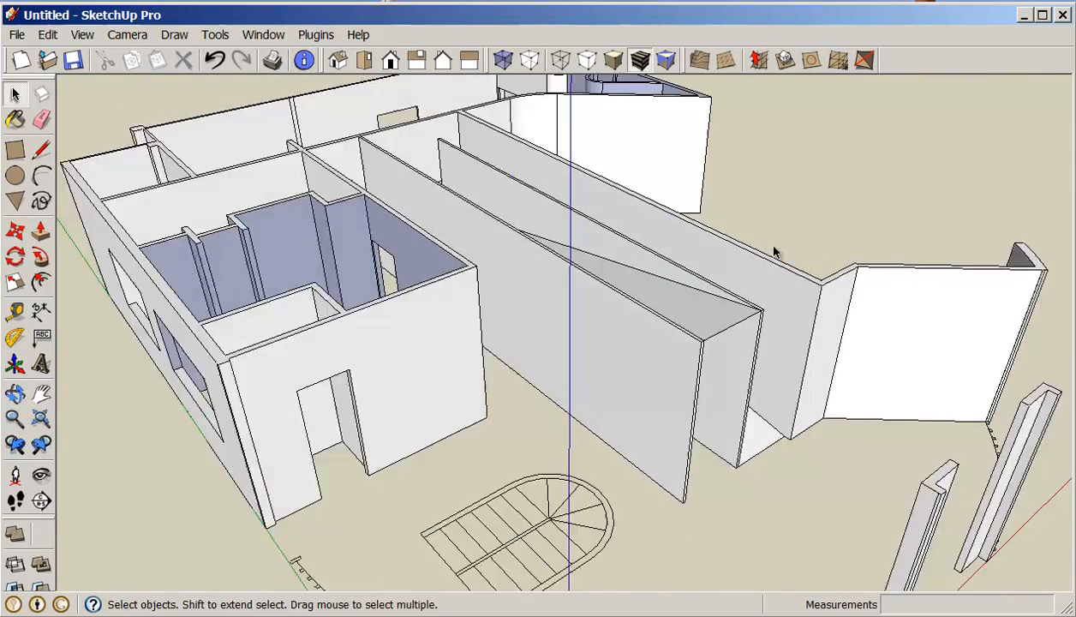
pyautogui.moveTo(775, 251); pyautogui.dragTo(694, 449)
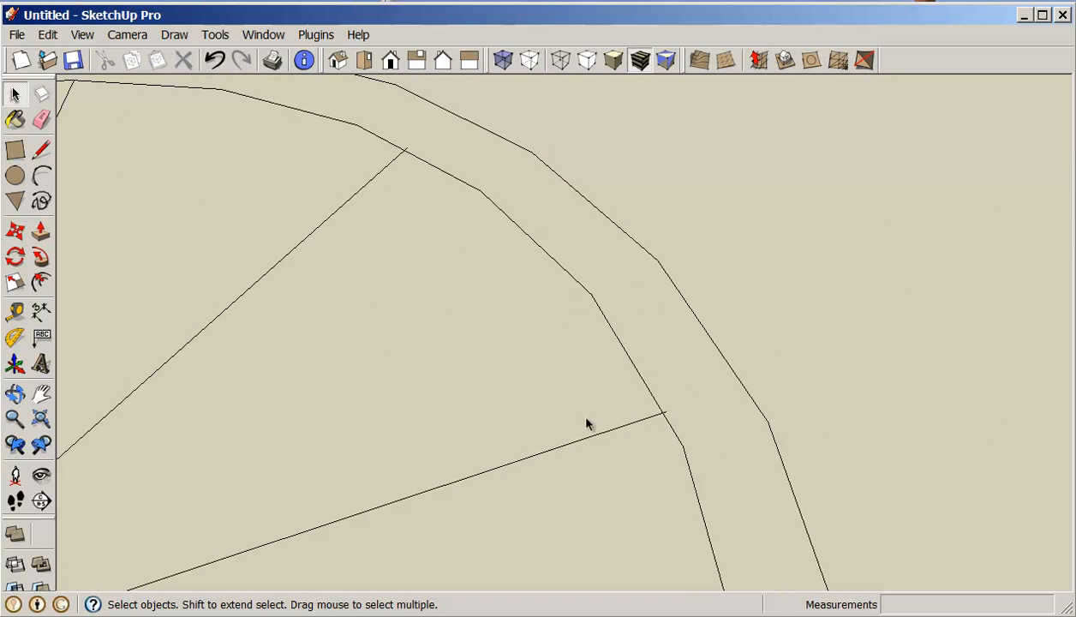
pyautogui.moveTo(637, 375)
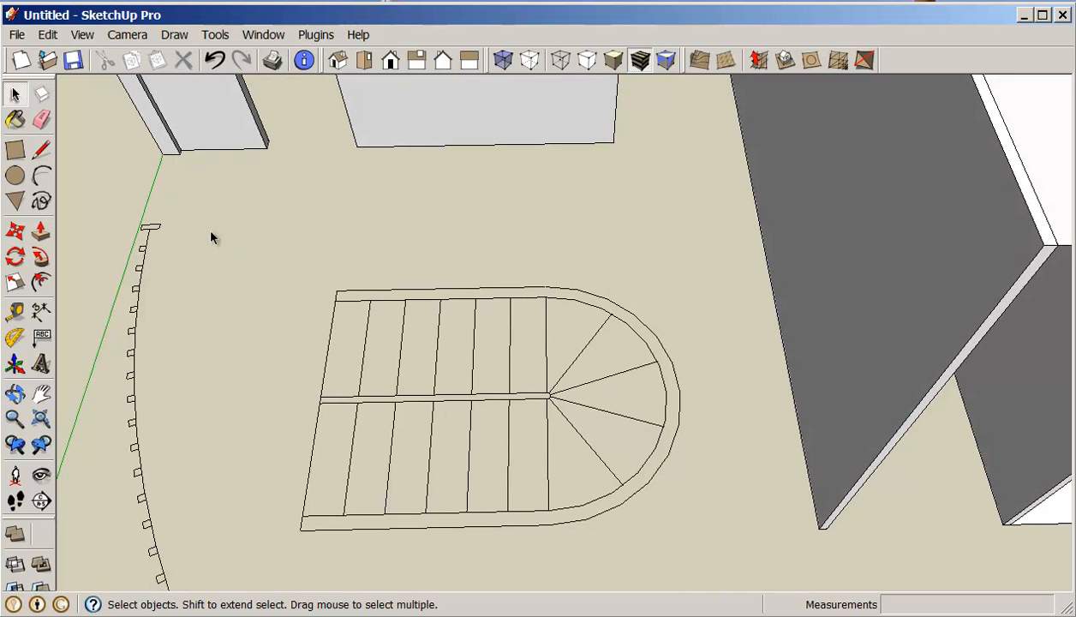
pyautogui.click(582, 497)
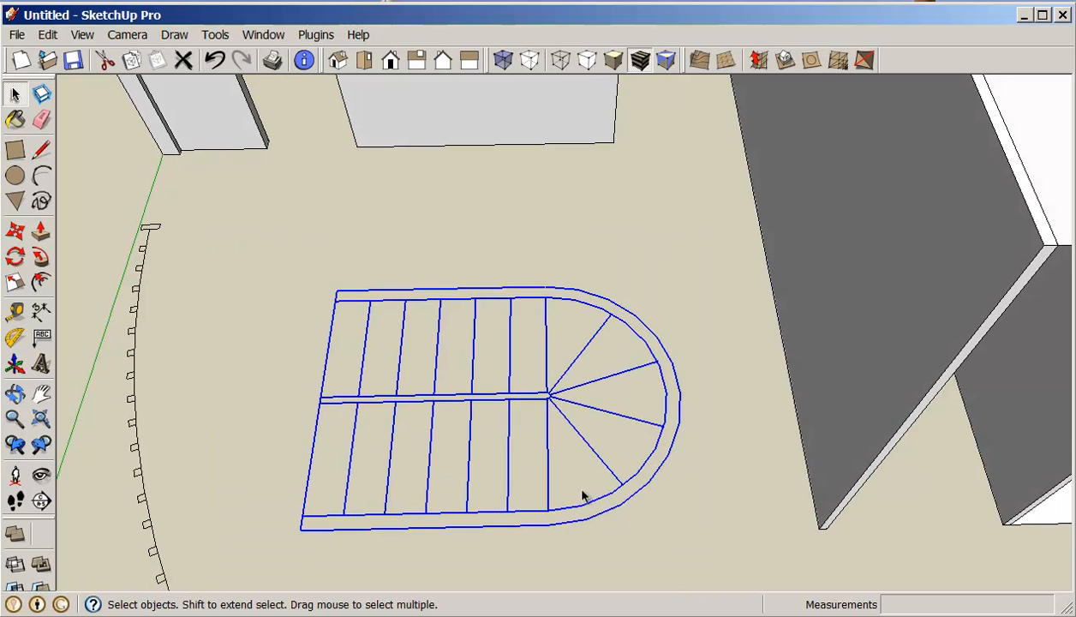
pyautogui.rightClick(583, 497)
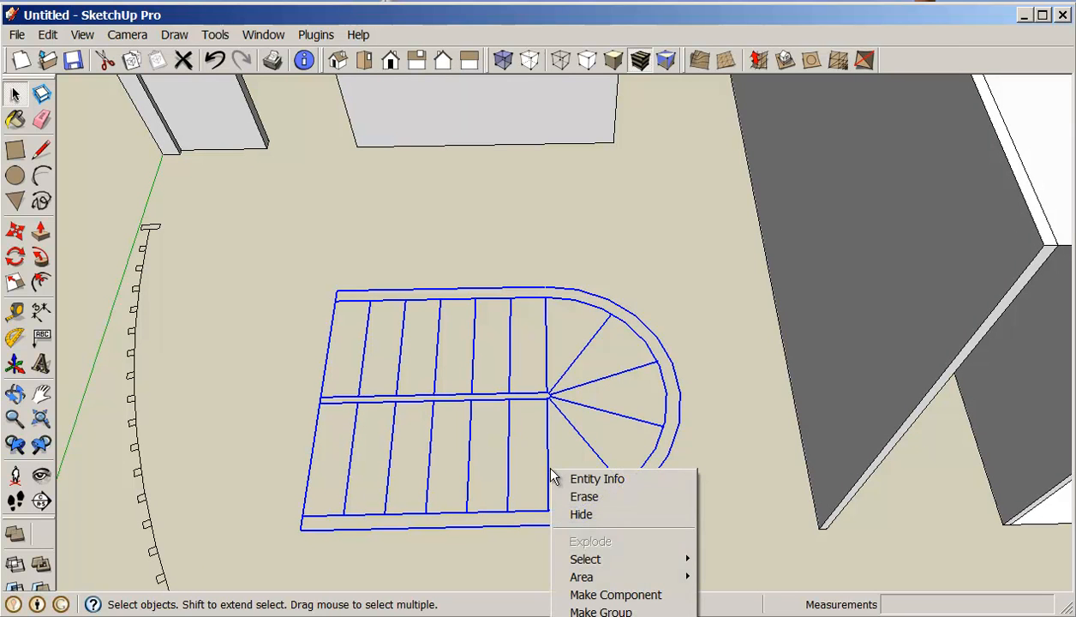
pyautogui.click(600, 610)
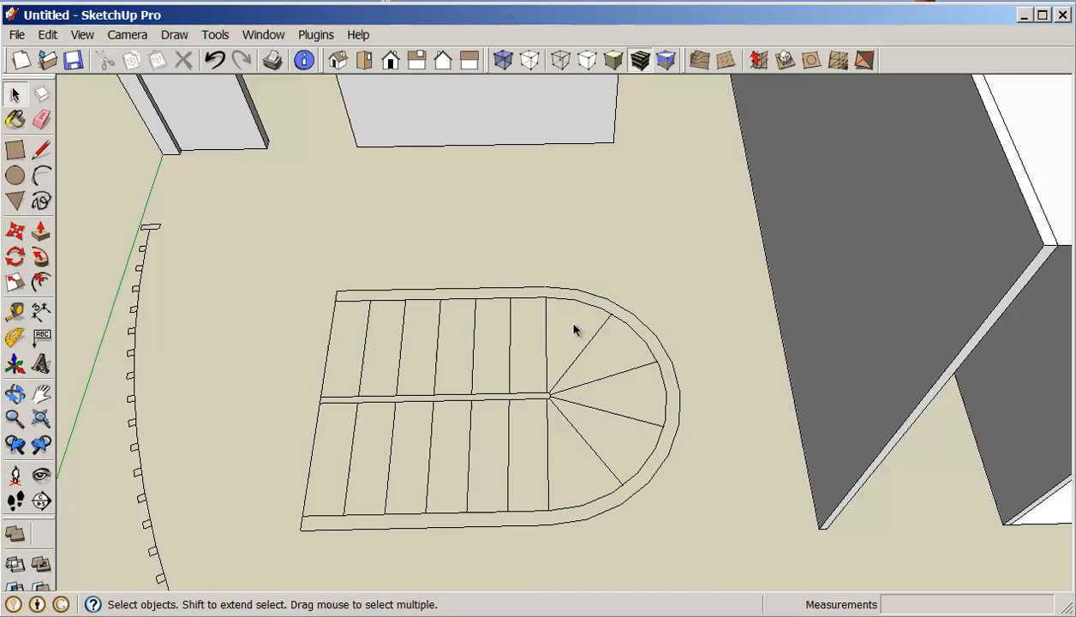
pyautogui.moveTo(529, 439)
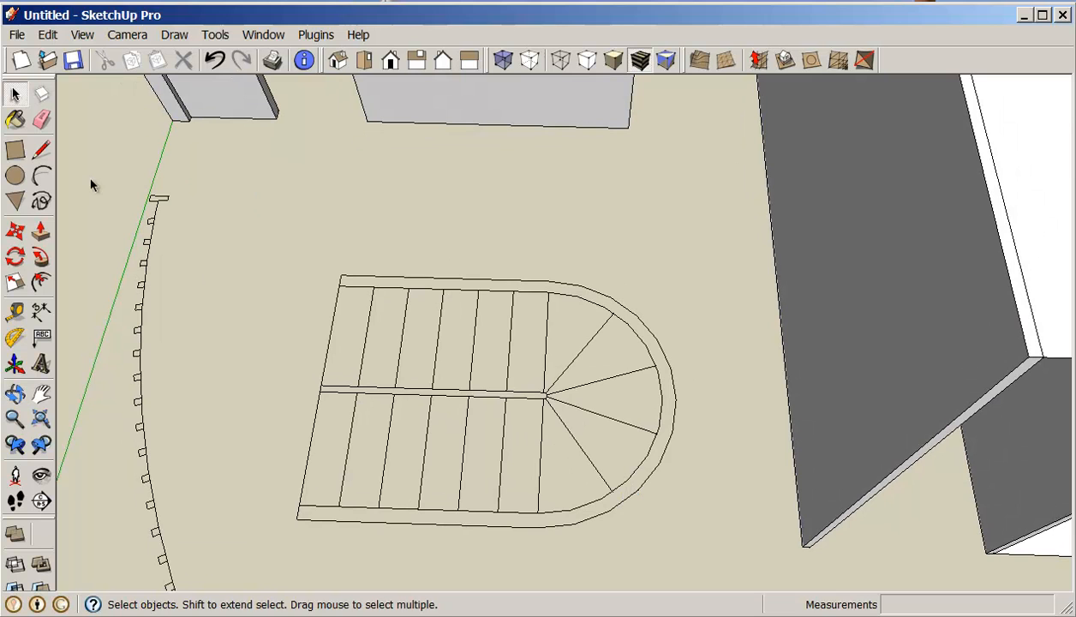
# Step: Draw a rectangle over the straight stair flights to fill them with a tread face
pyautogui.click(15, 147)
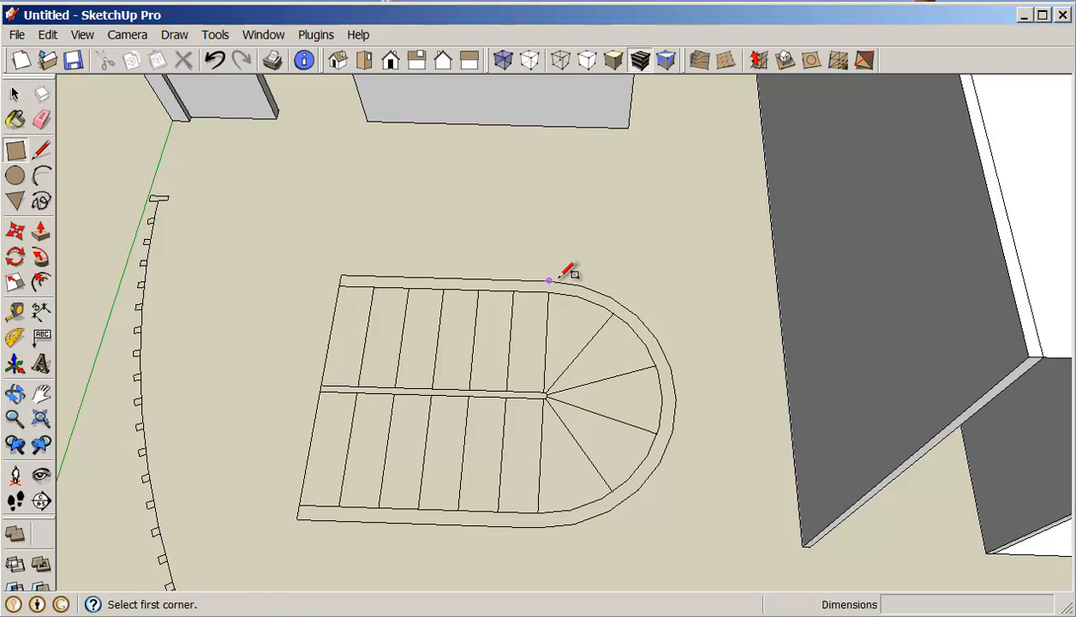
pyautogui.moveTo(548, 281); pyautogui.dragTo(298, 521)
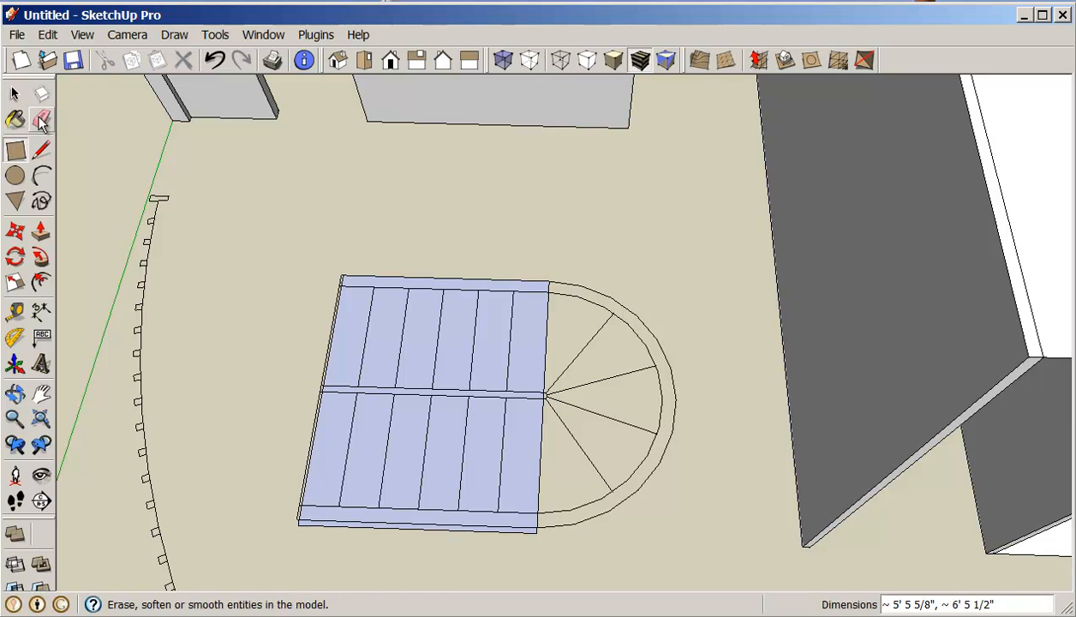
pyautogui.click(15, 151)
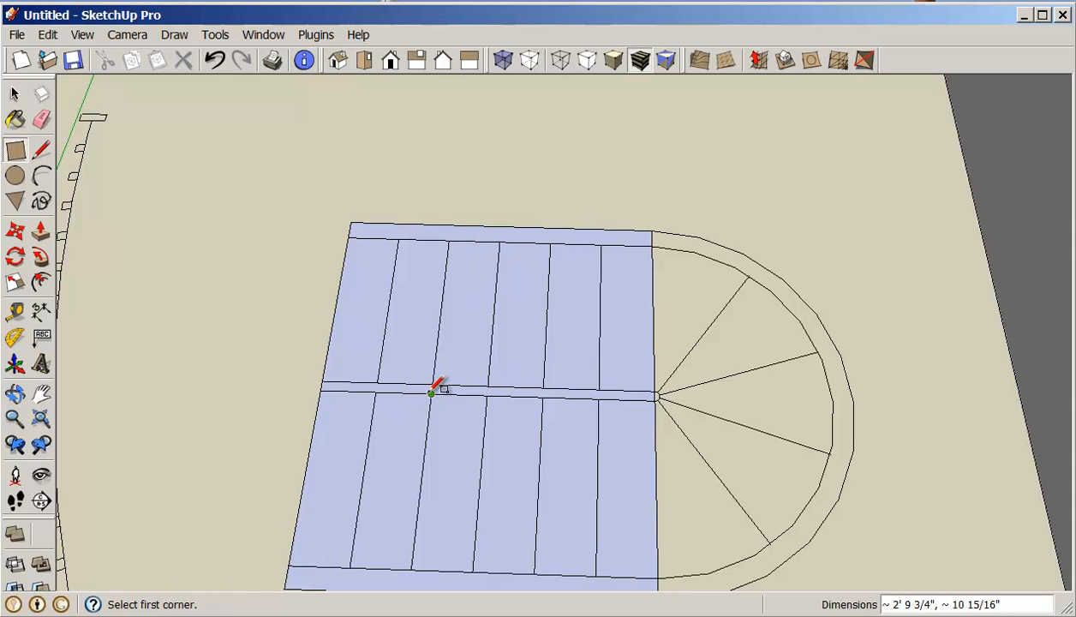
pyautogui.moveTo(409, 238)
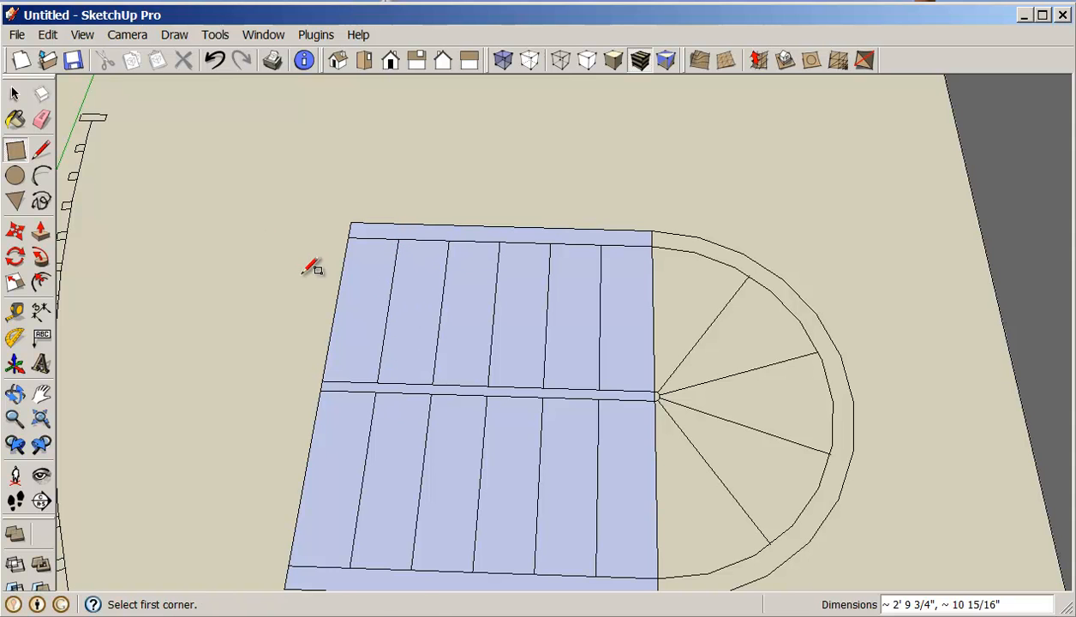
pyautogui.click(14, 92)
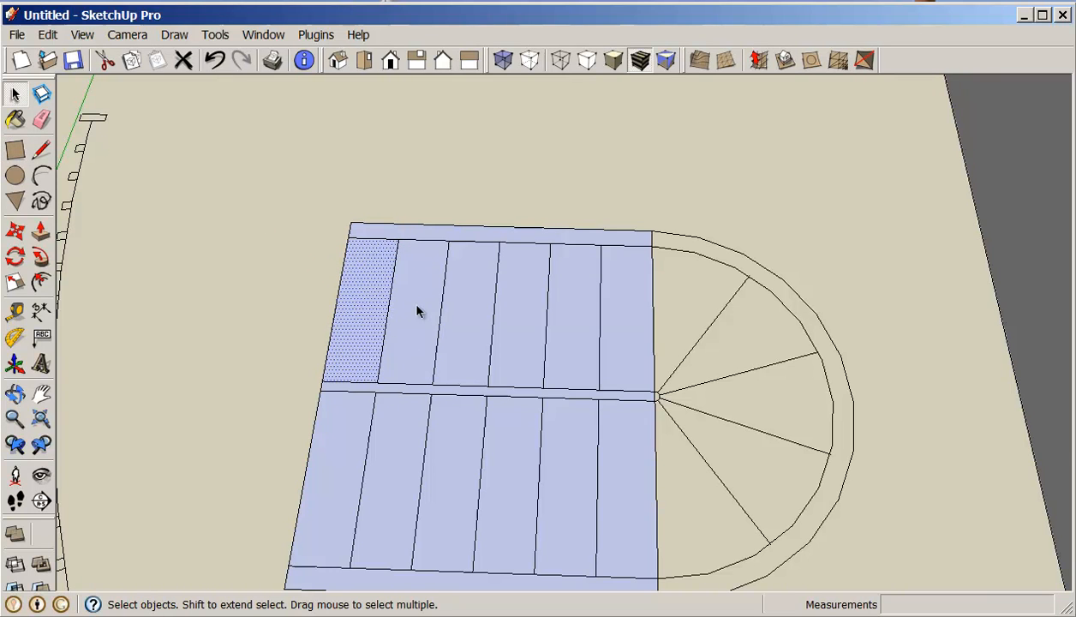
pyautogui.click(574, 329)
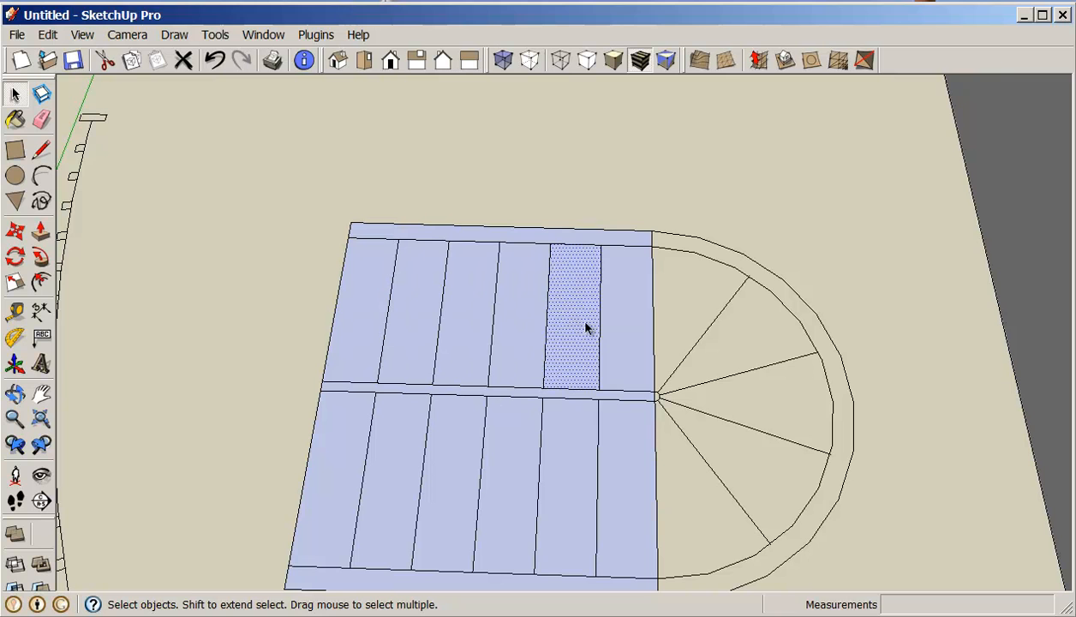
pyautogui.click(565, 459)
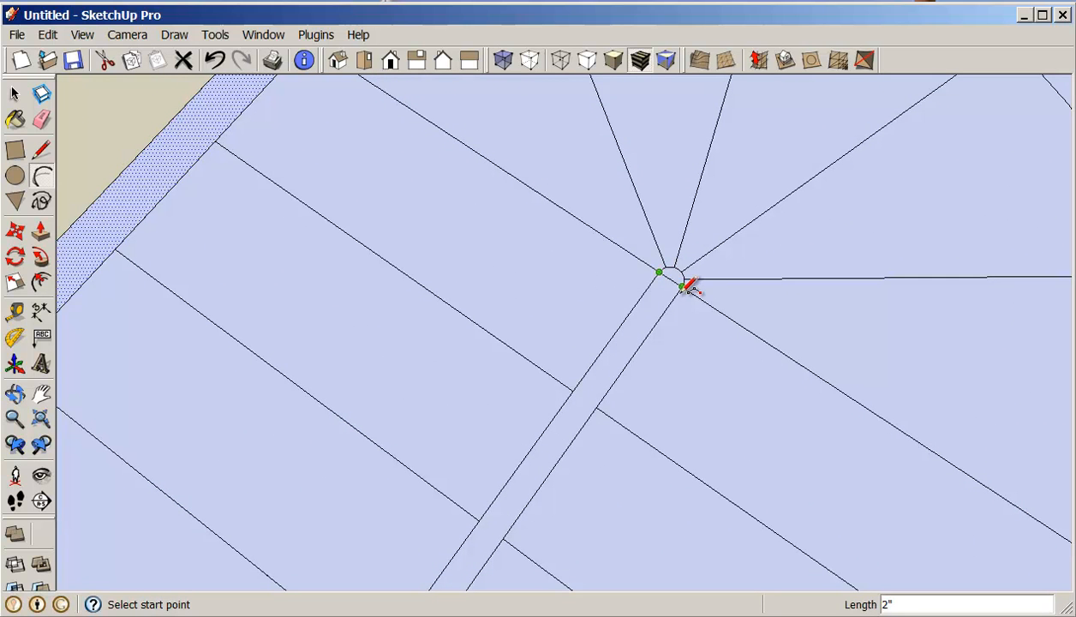
# Step: Draw radial edges from the stair centre point to the outer arc, splitting the rounded end into winder treads
pyautogui.click(682, 290)
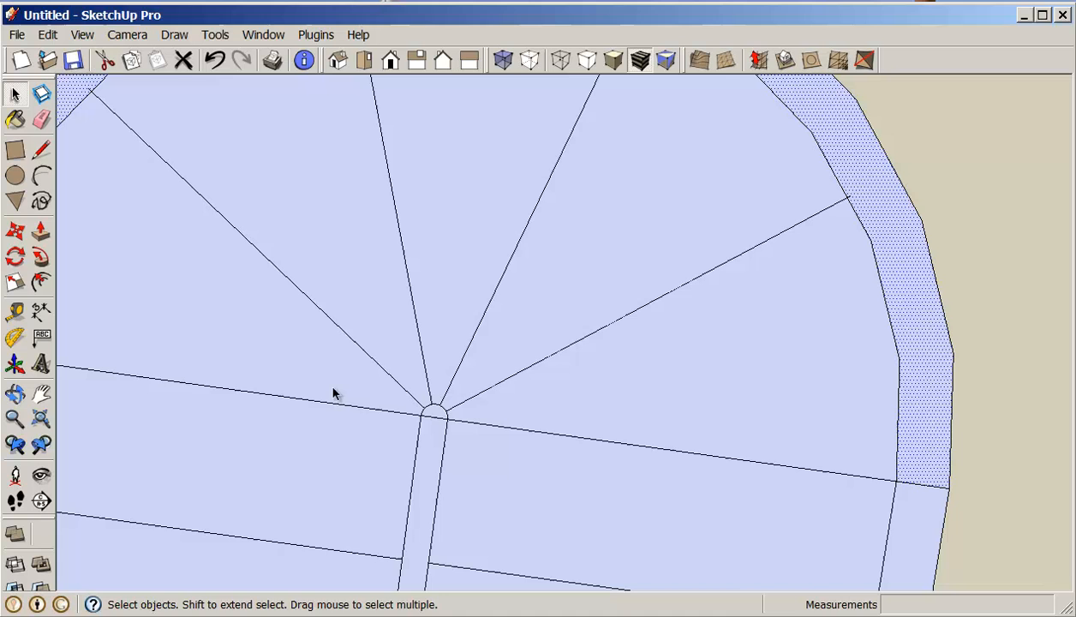
pyautogui.click(41, 151)
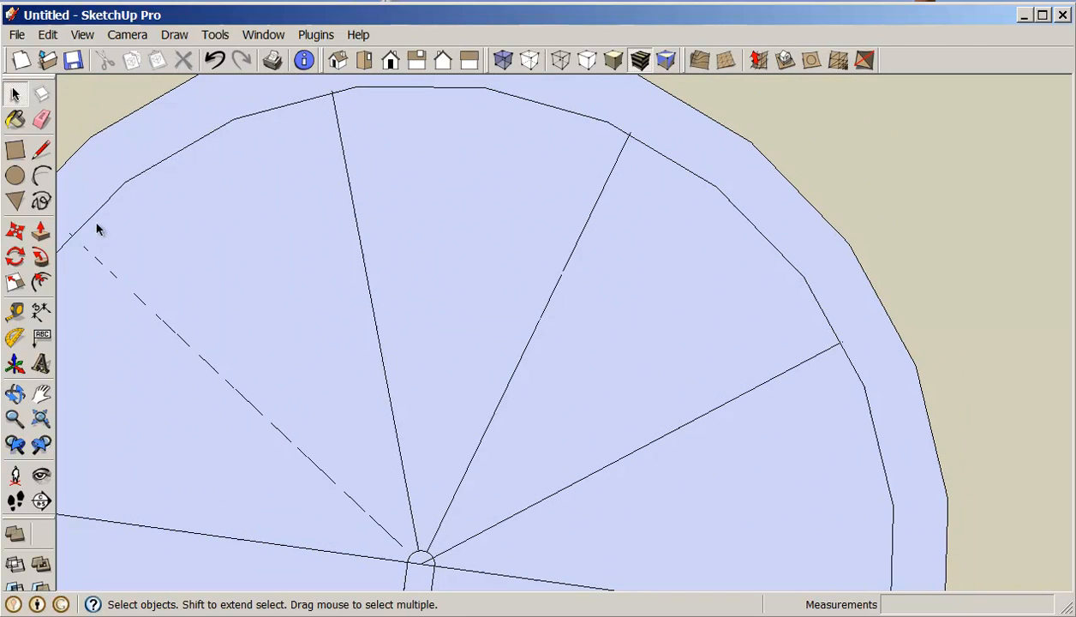
pyautogui.click(41, 151)
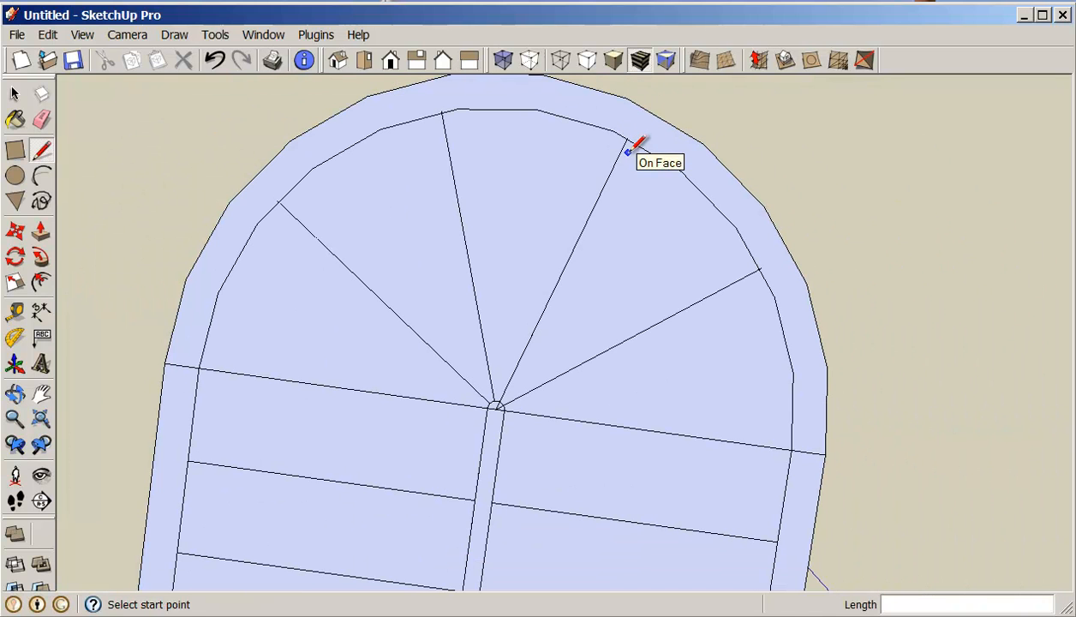
pyautogui.click(496, 408)
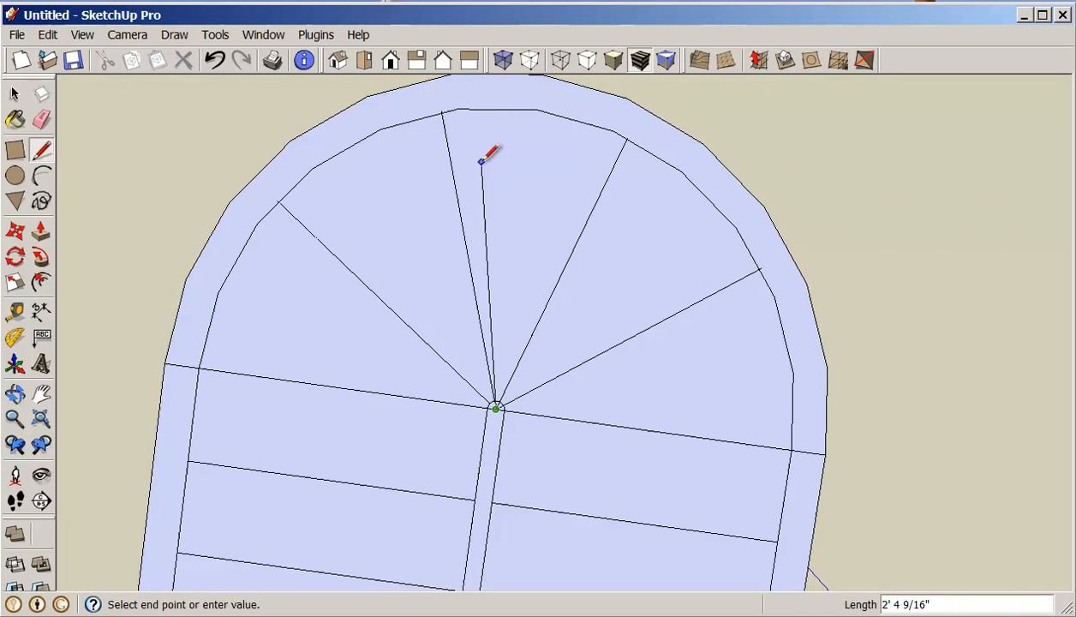
pyautogui.click(442, 105)
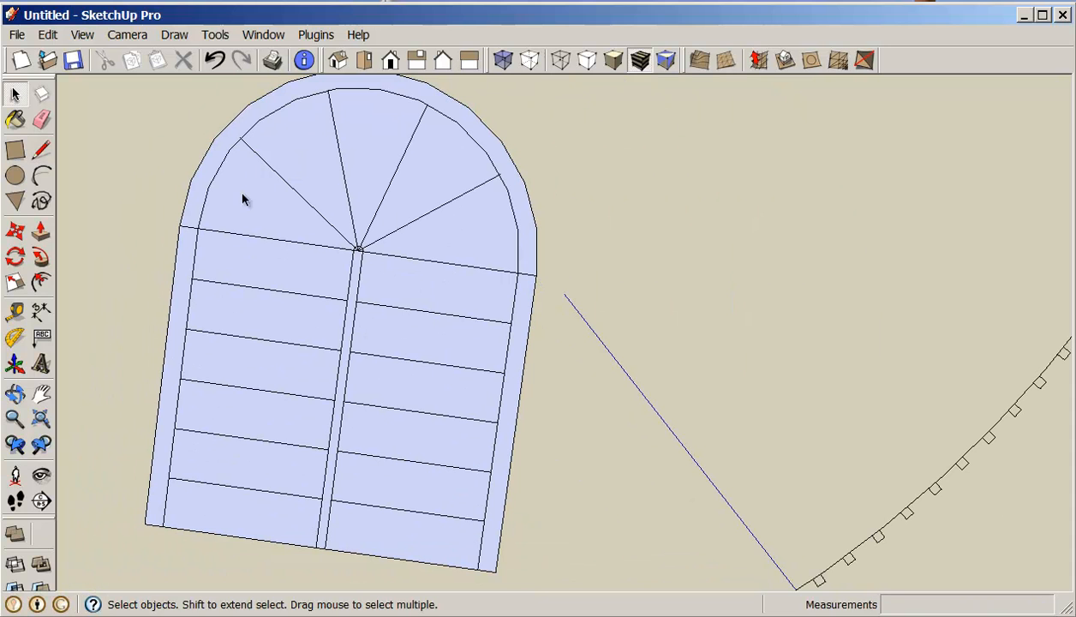
pyautogui.click(377, 154)
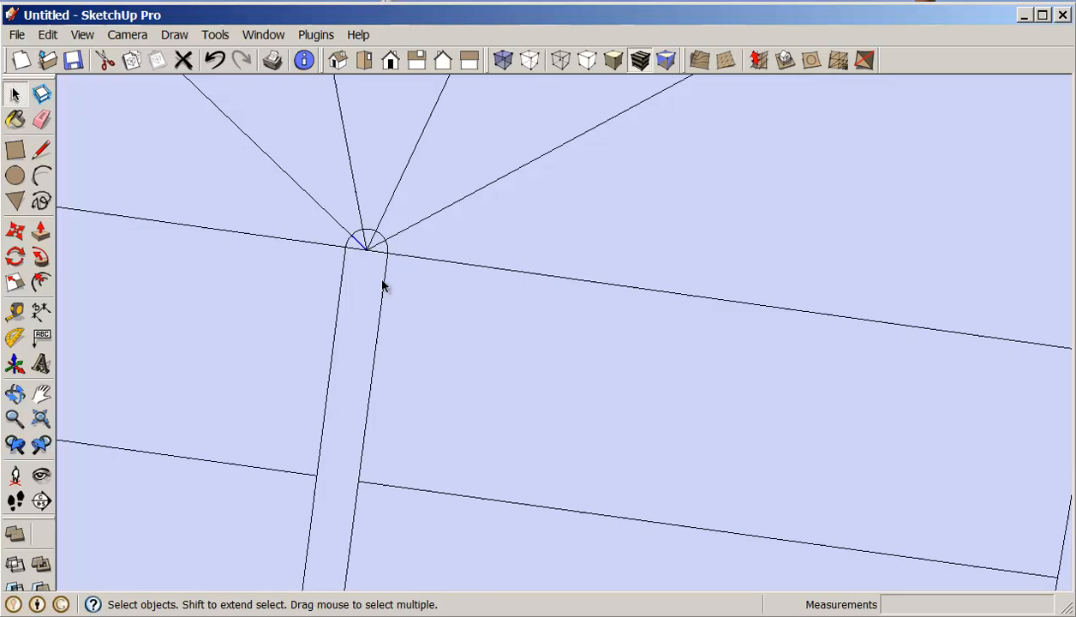
# Step: Erase the leftover small arc and stray edges at the centre of the stair plan
pyautogui.click(41, 120)
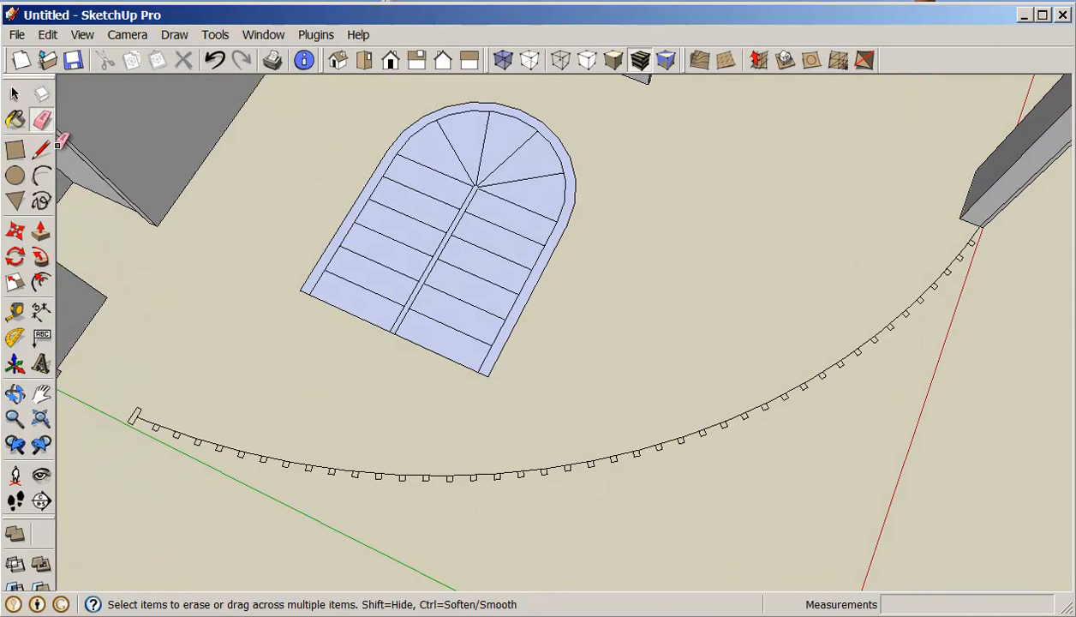
pyautogui.click(41, 232)
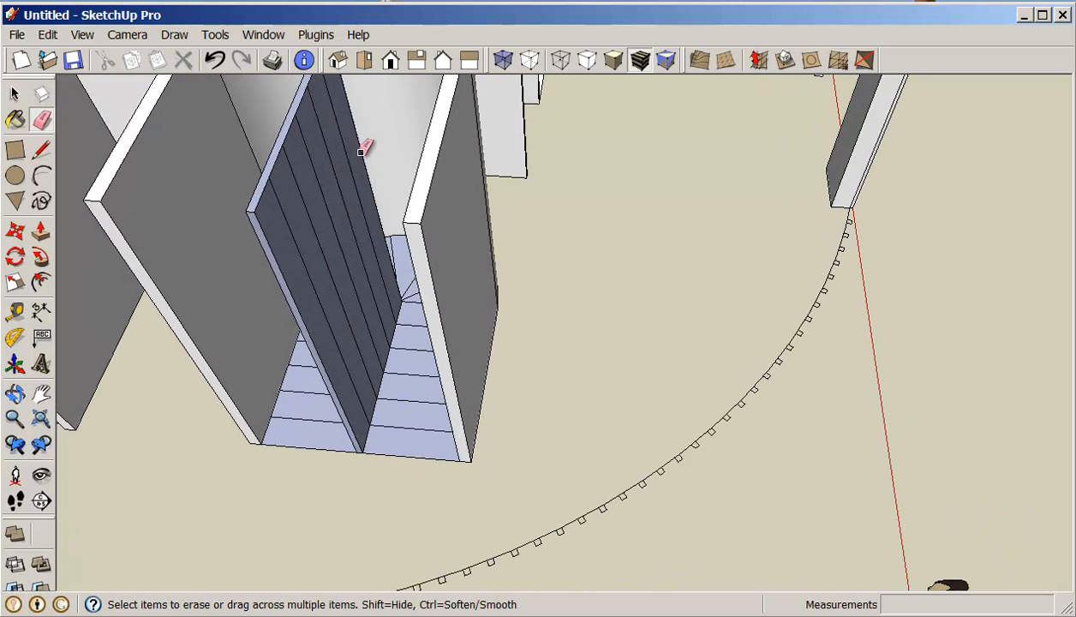
# Step: Orbit to look down into the stair tower before erasing leftover stair-plan edges
pyautogui.moveTo(360, 146); pyautogui.dragTo(522, 192)
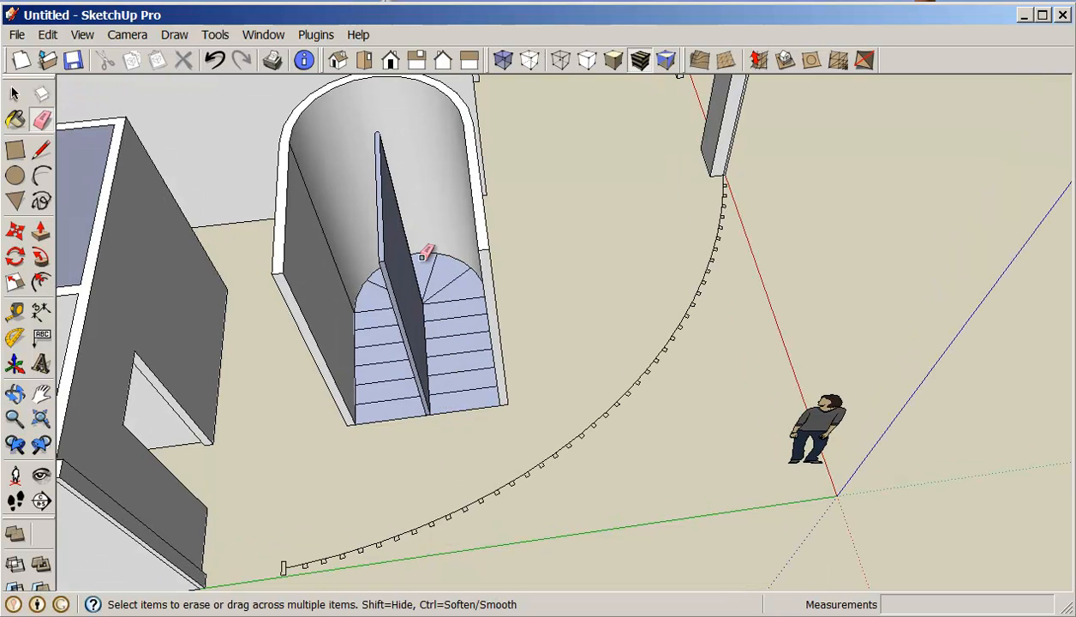
pyautogui.moveTo(381, 326)
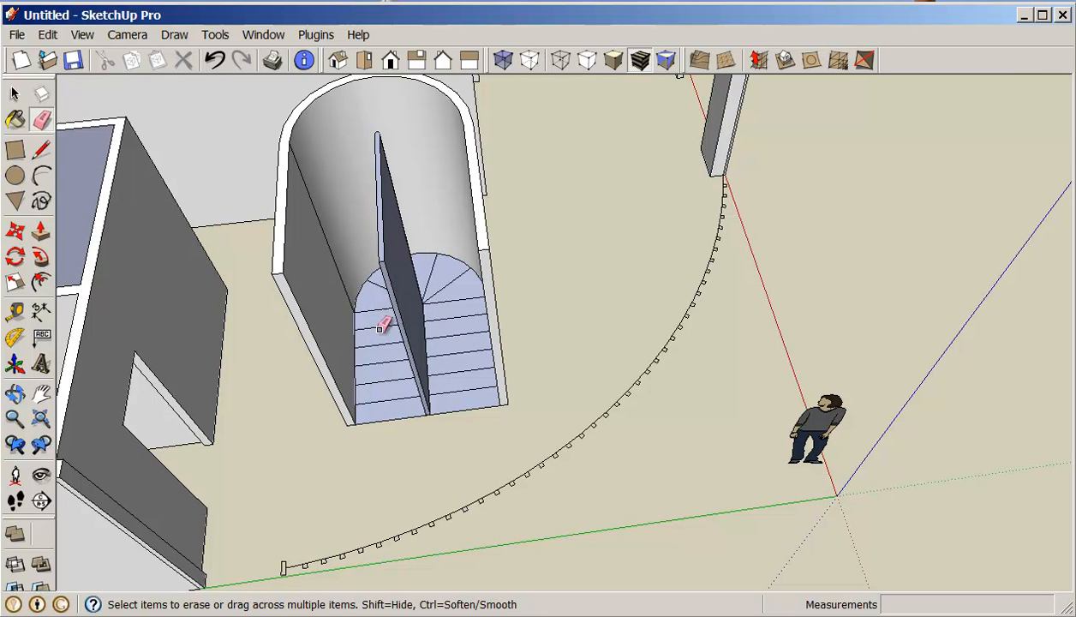
pyautogui.moveTo(385, 403)
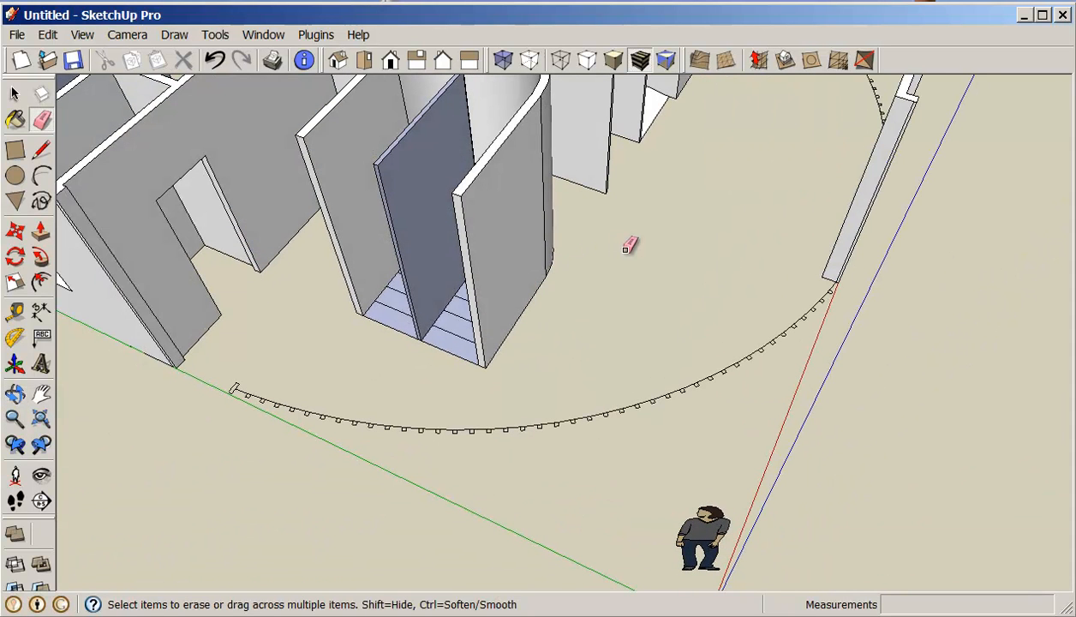
pyautogui.moveTo(651, 247)
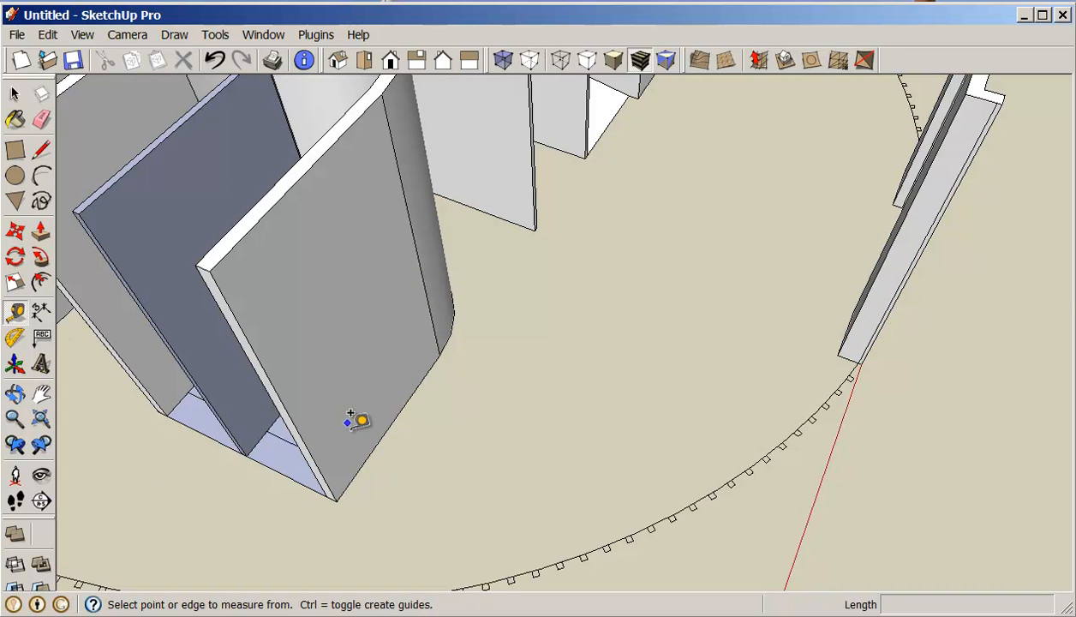
# Step: Start a Tape Measure guide line from the tower wall's edge for the step heights
pyautogui.click(358, 422)
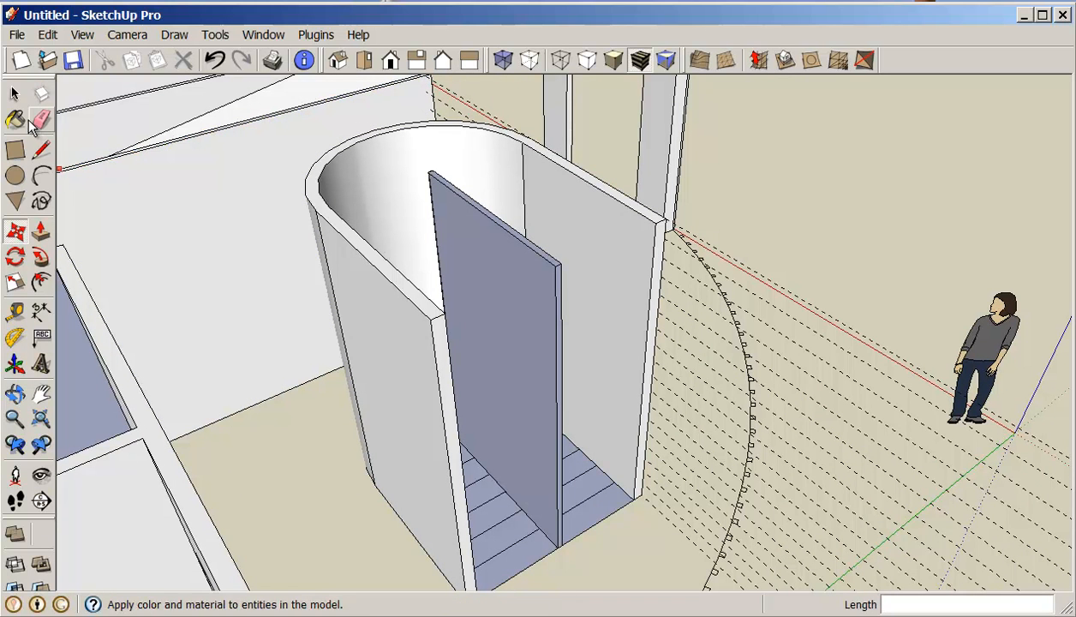
# Step: Copy the step-height guide lines at 6" spacing onto the opposite tower wall
pyautogui.click(14, 93)
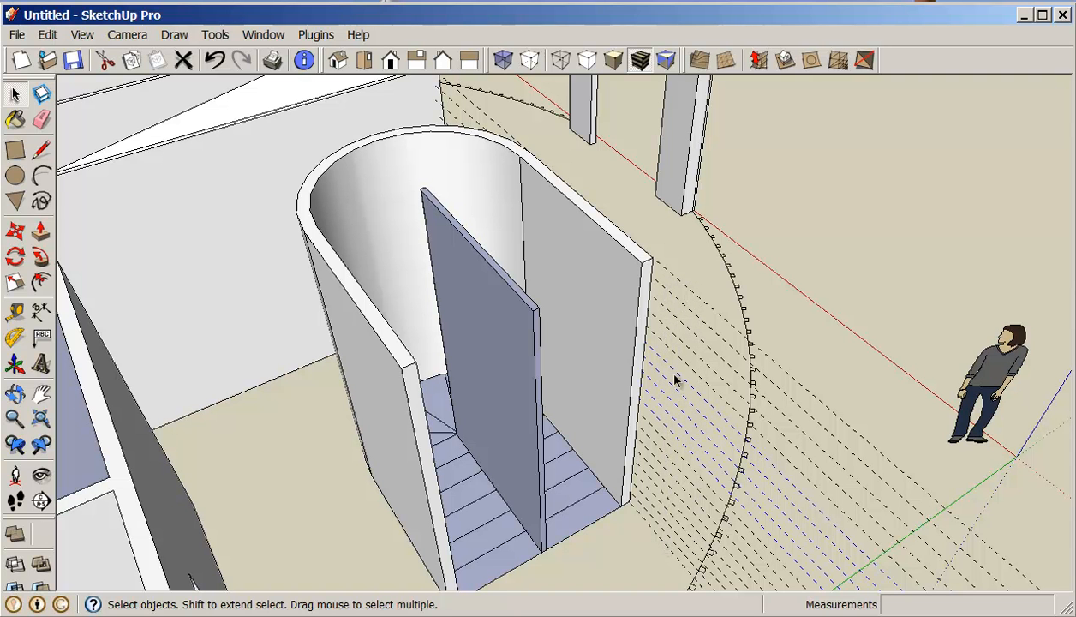
pyautogui.moveTo(677, 381); pyautogui.dragTo(326, 294)
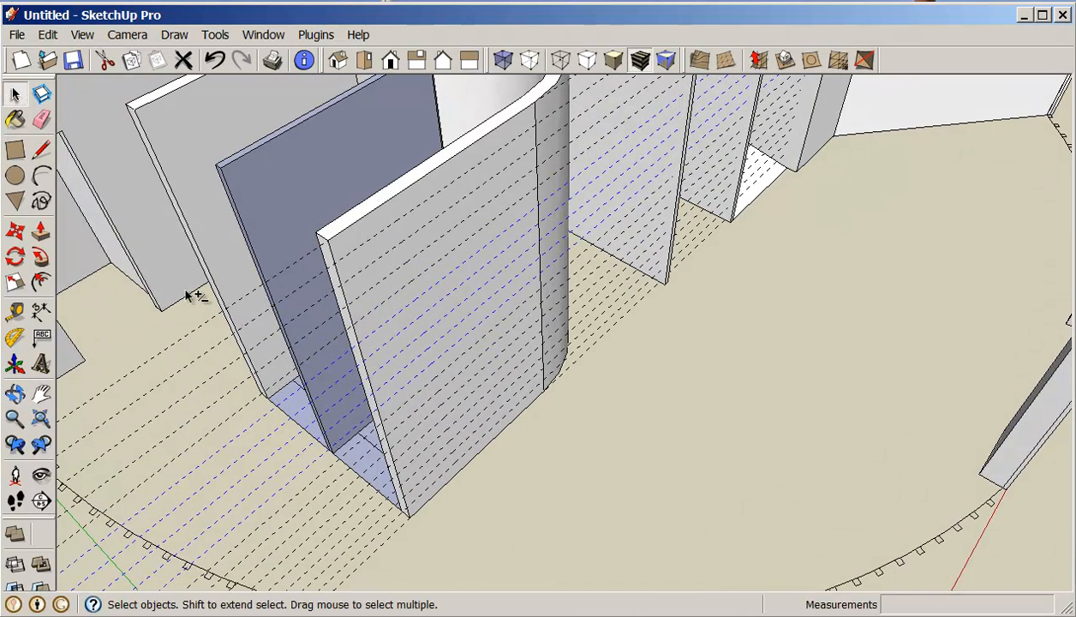
pyautogui.moveTo(240, 442)
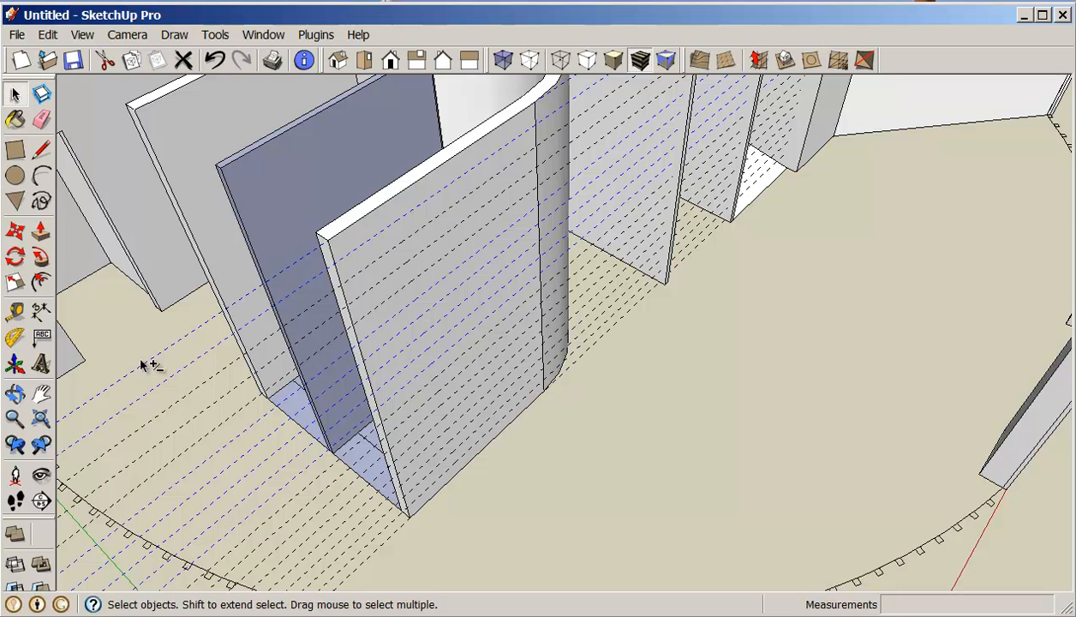
pyautogui.moveTo(200, 420)
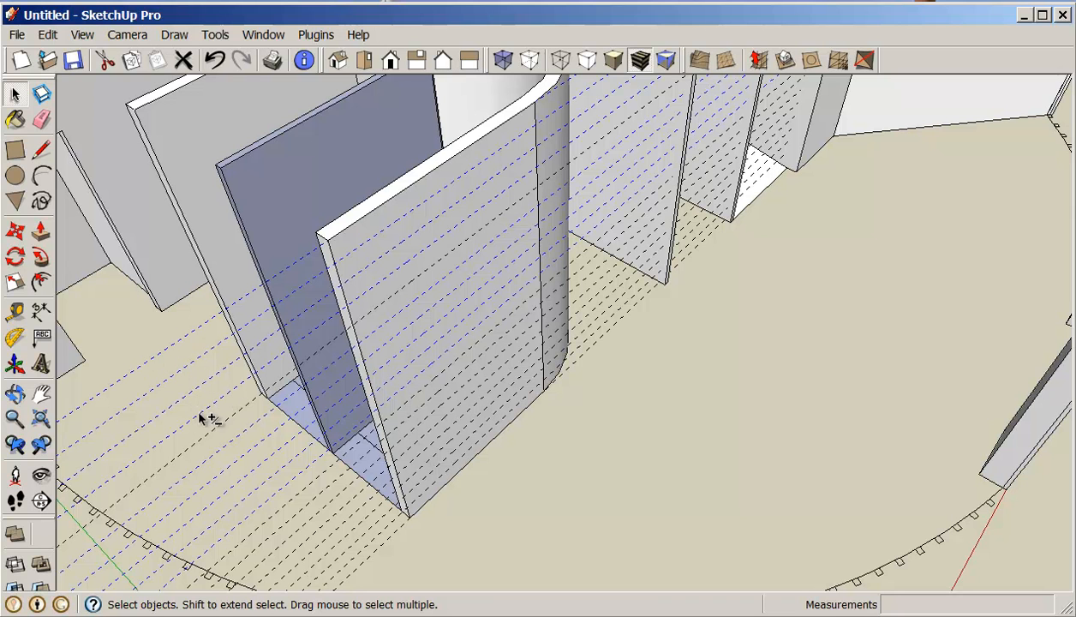
pyautogui.moveTo(309, 431)
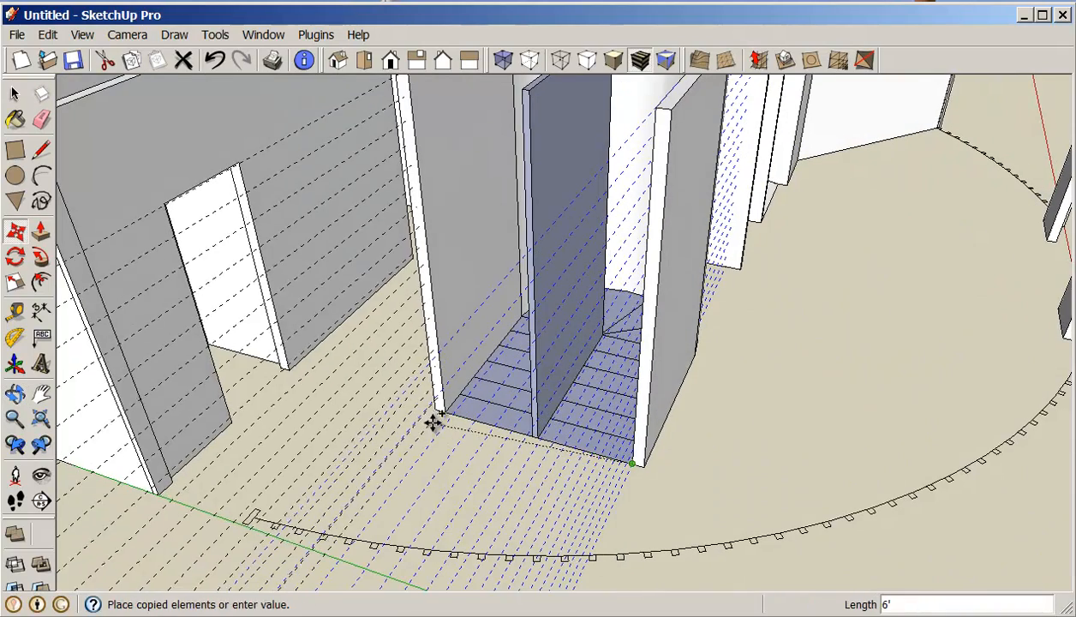
pyautogui.moveTo(437, 420); pyautogui.dragTo(613, 488)
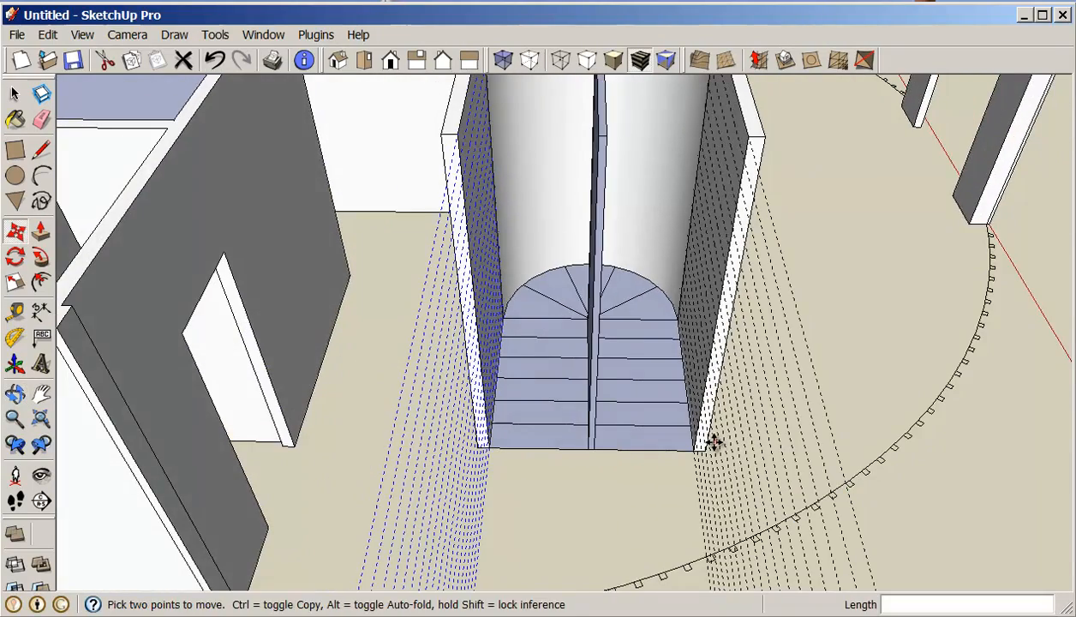
# Step: Push/Pull the right-hand run's treads up to the guide heights, forming rising steps
pyautogui.moveTo(711, 442); pyautogui.dragTo(682, 384)
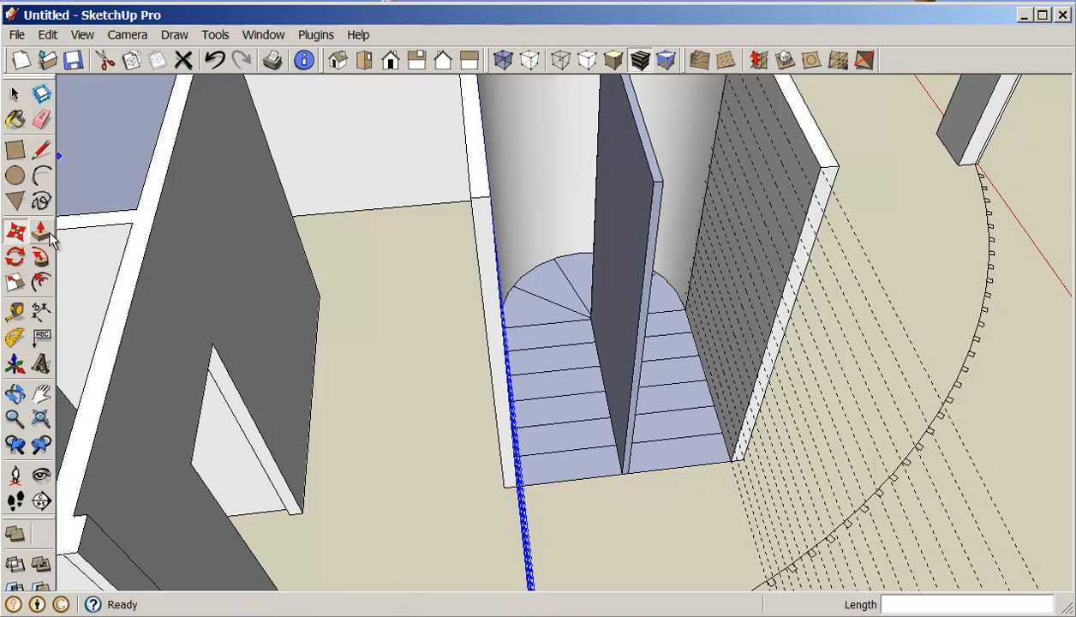
pyautogui.click(41, 229)
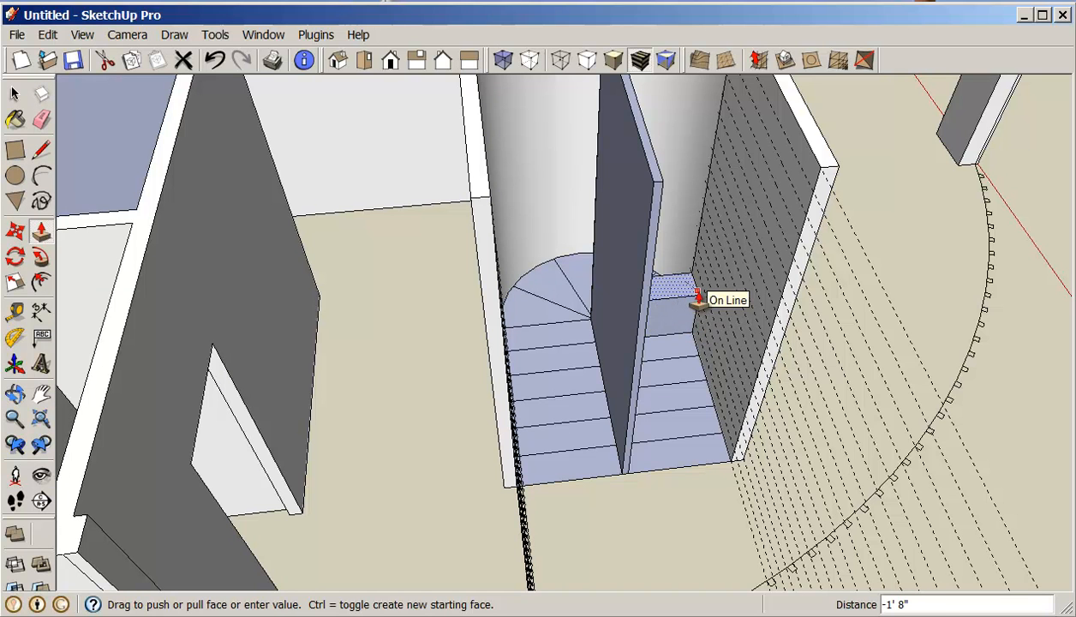
pyautogui.moveTo(699, 295); pyautogui.dragTo(706, 271)
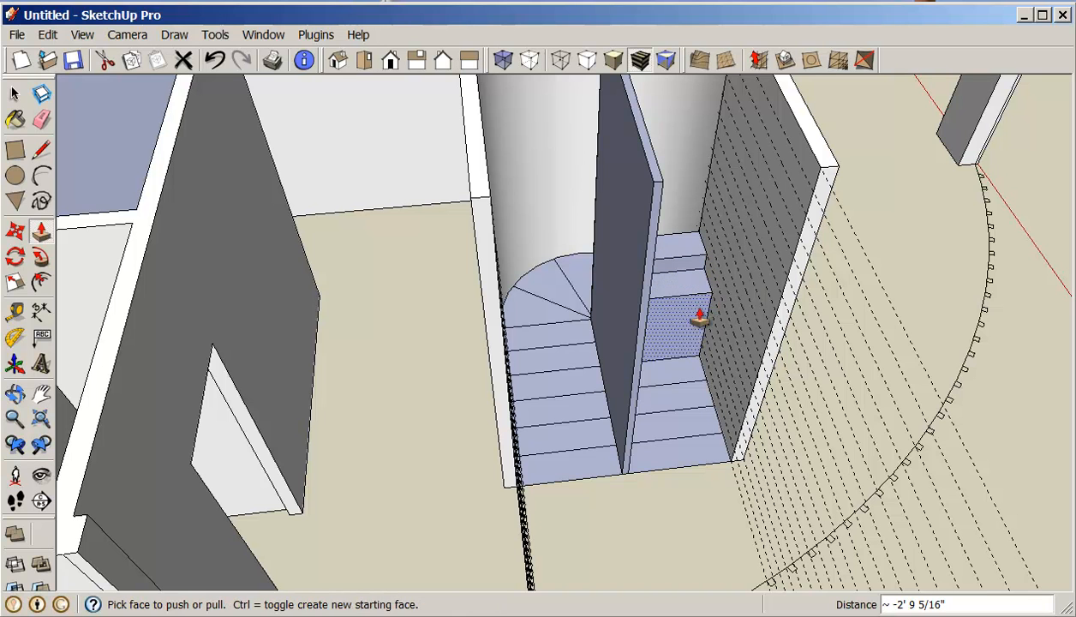
pyautogui.moveTo(699, 317); pyautogui.dragTo(711, 329)
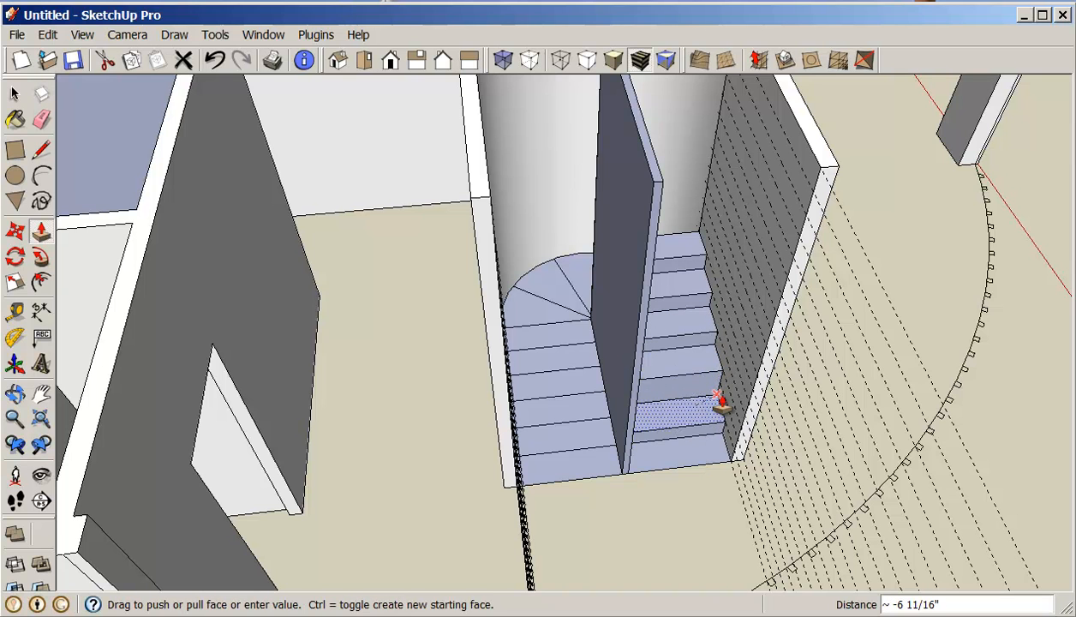
pyautogui.moveTo(723, 402); pyautogui.dragTo(727, 443)
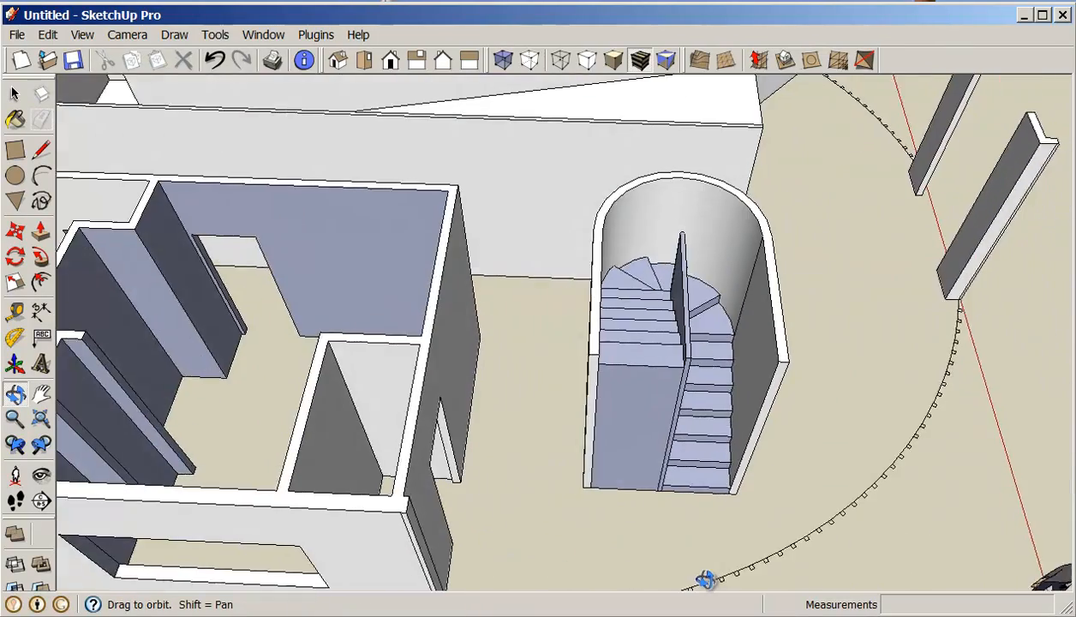
# Step: Orbit out to view the finished stair tower within the whole house model
pyautogui.moveTo(702, 581); pyautogui.dragTo(629, 545)
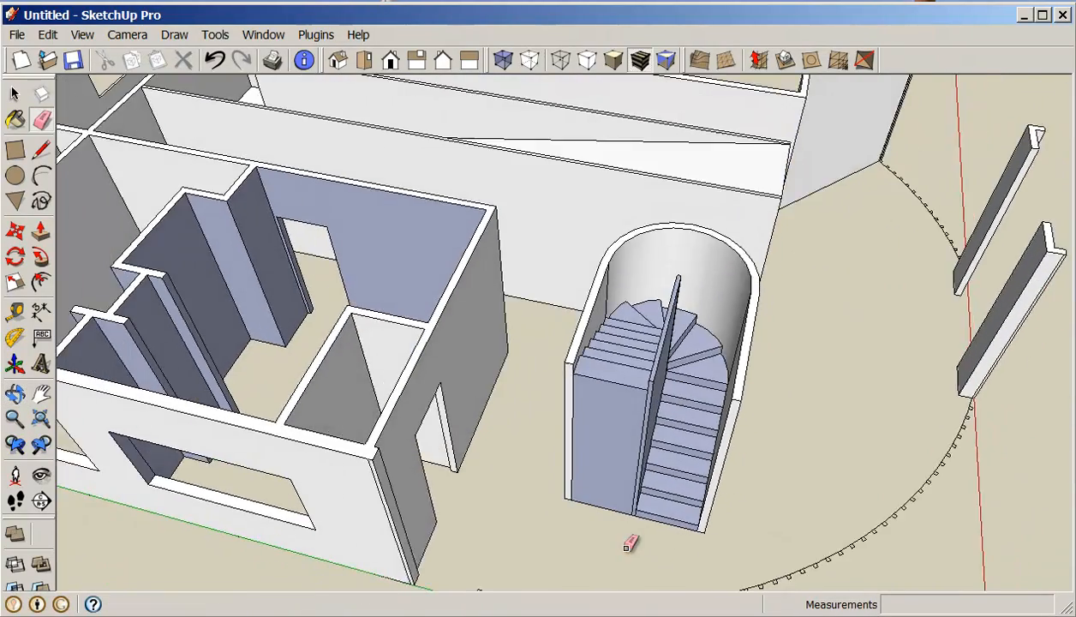
pyautogui.moveTo(629, 545); pyautogui.dragTo(591, 460)
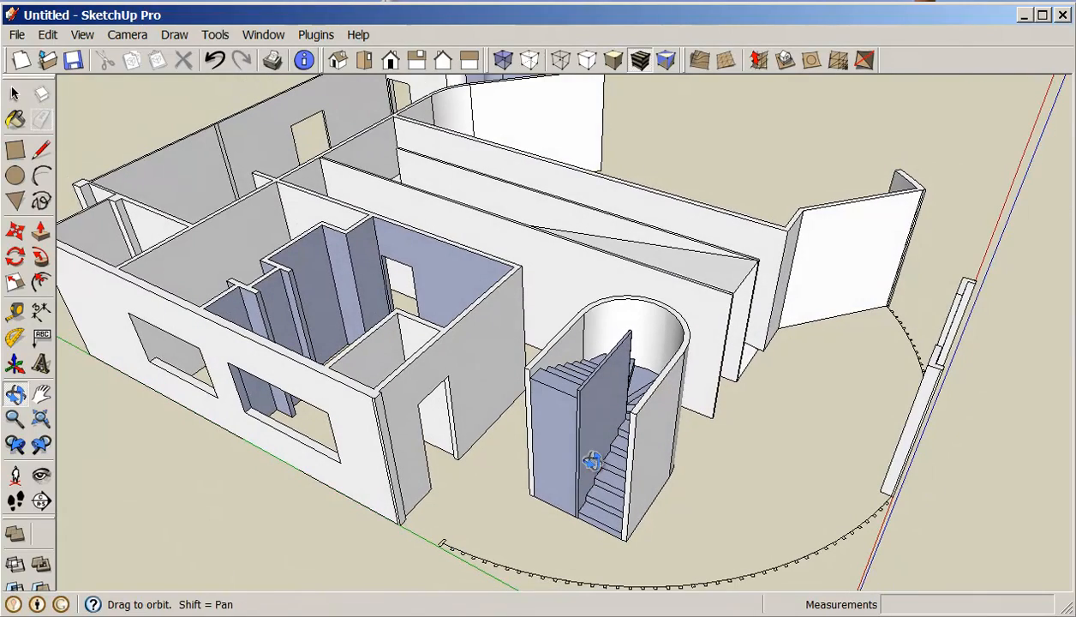
pyautogui.click(41, 120)
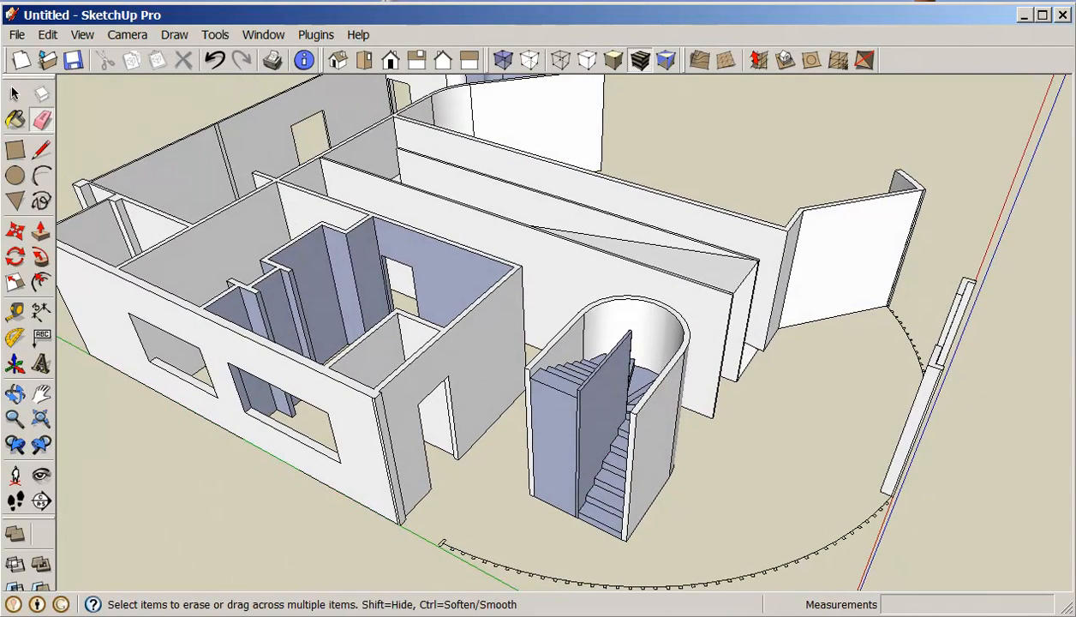